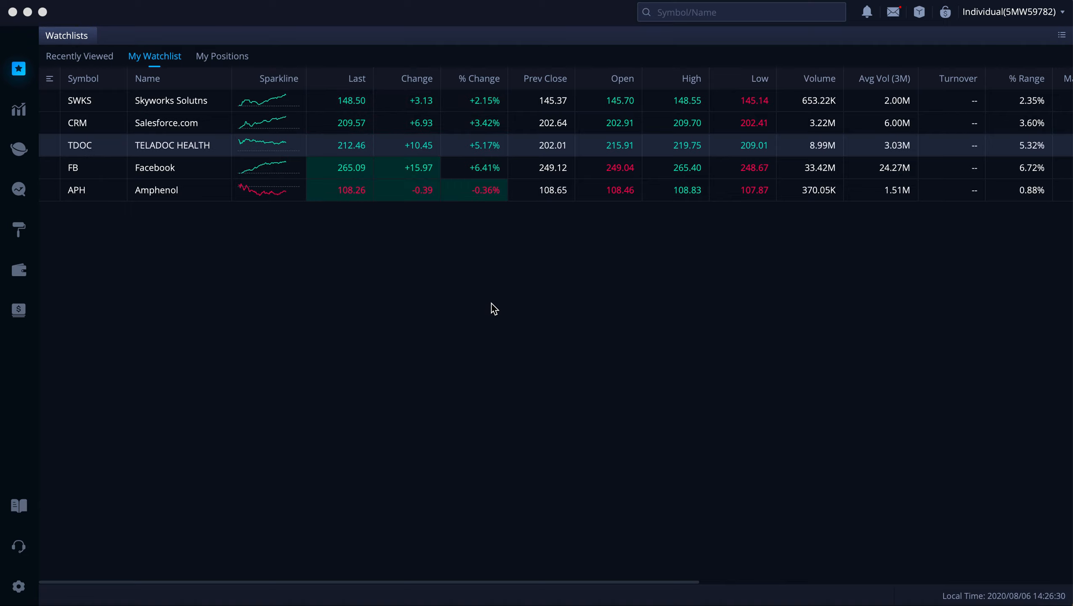
{"action": "mouse_move", "coordinate": [468, 366]}
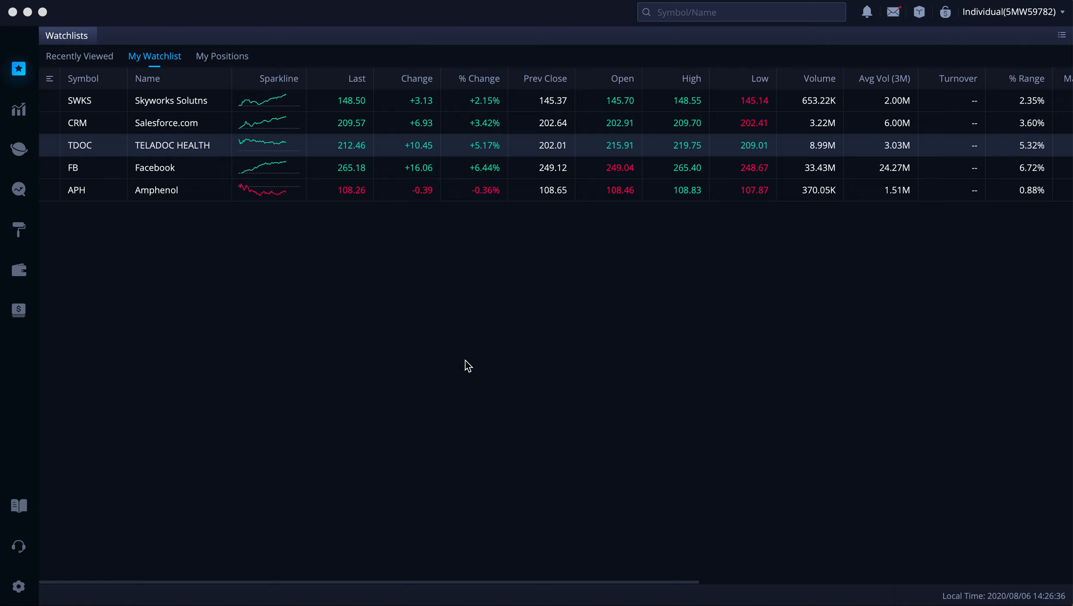
{"action": "mouse_move", "coordinate": [506, 336]}
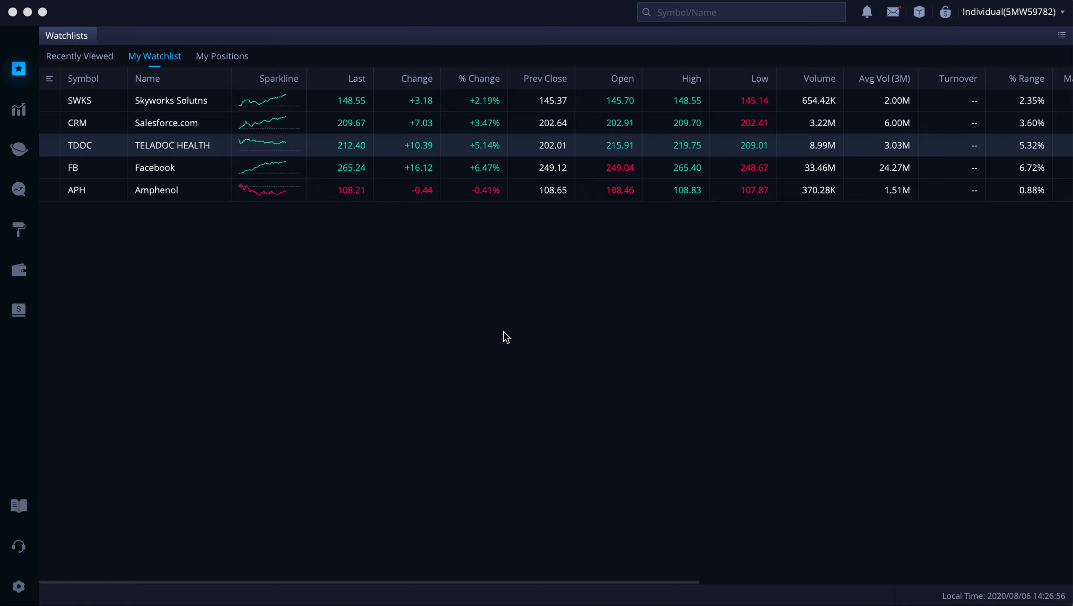
{"action": "mouse_move", "coordinate": [351, 310]}
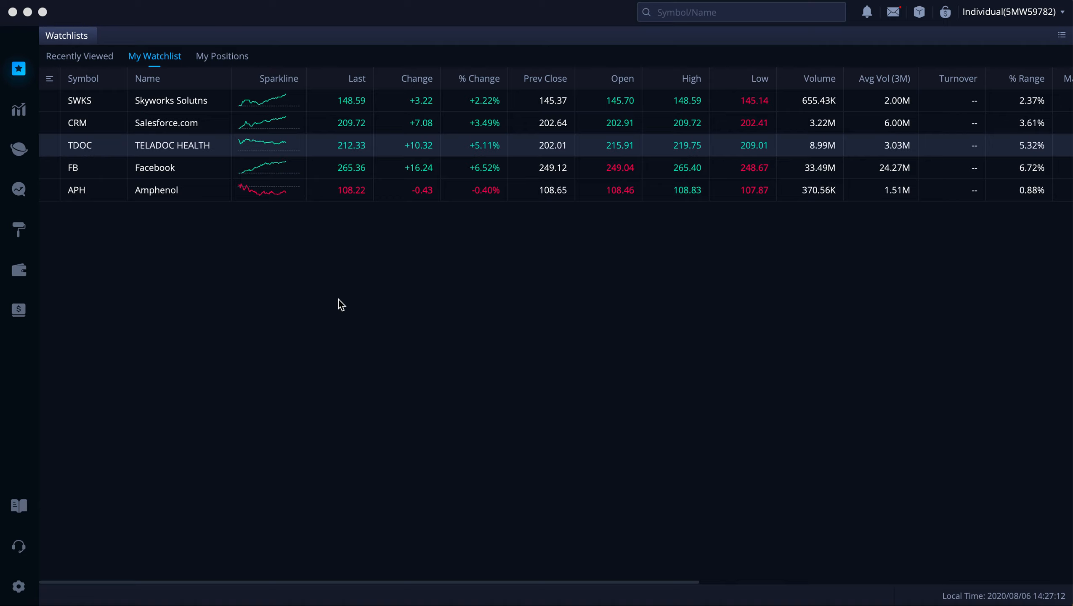
{"action": "mouse_move", "coordinate": [368, 283]}
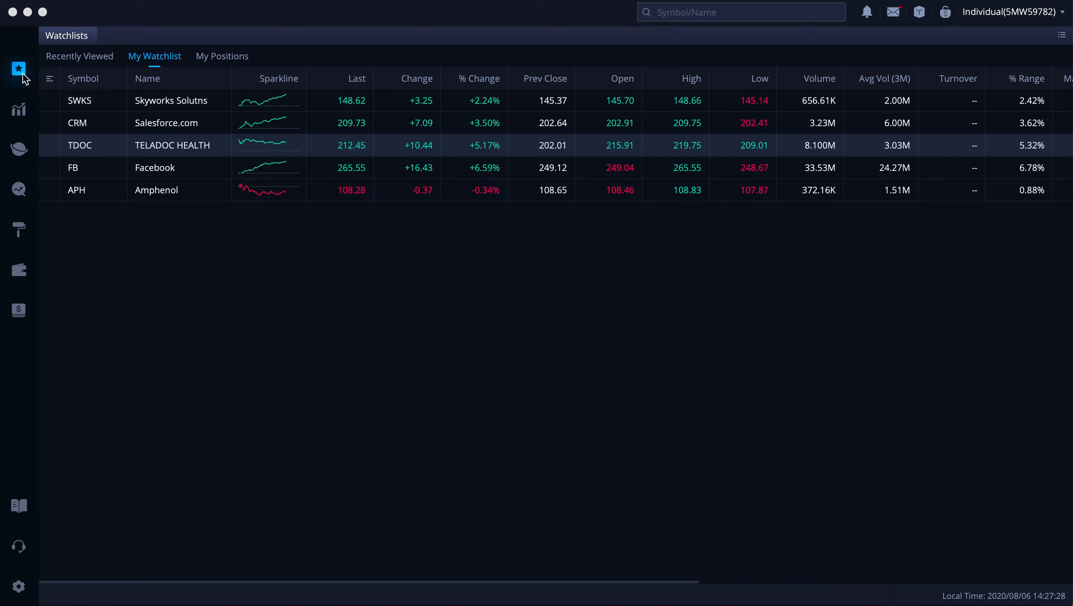
{"action": "mouse_move", "coordinate": [177, 288]}
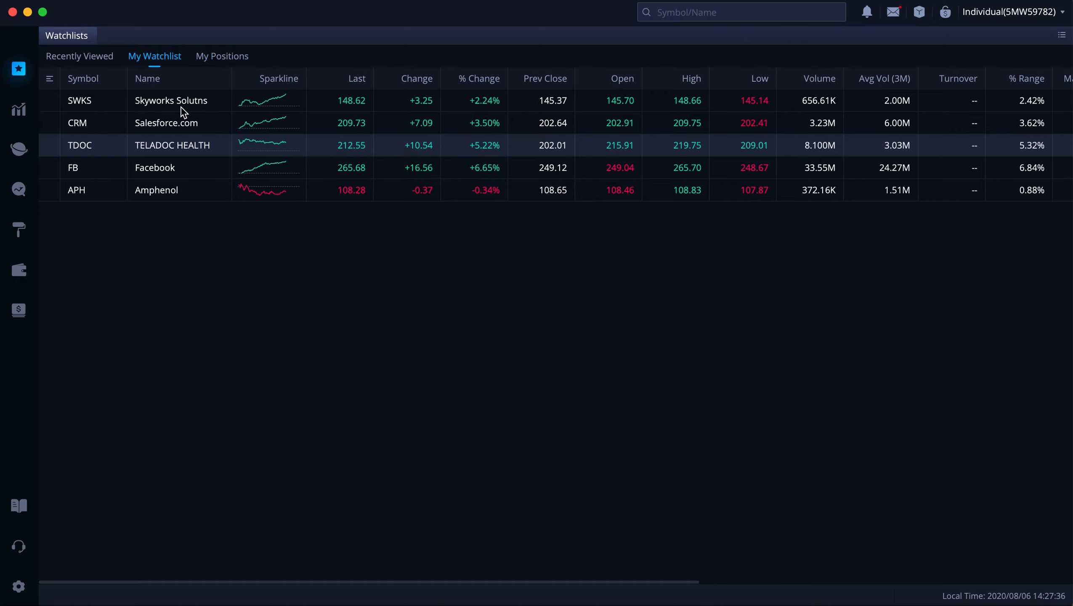
{"action": "mouse_move", "coordinate": [607, 33]}
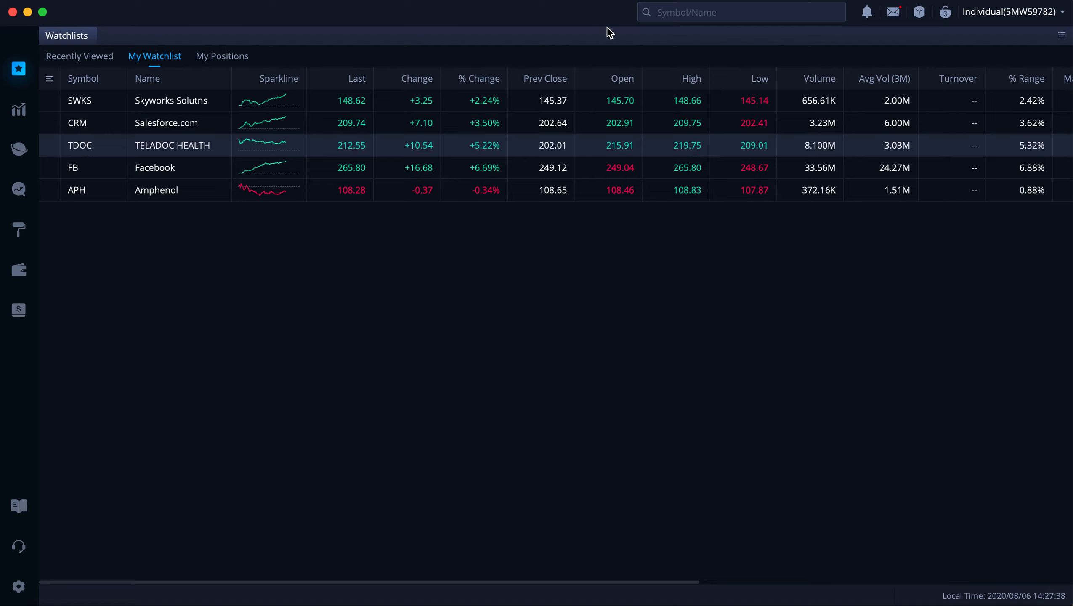
{"action": "mouse_move", "coordinate": [307, 297]}
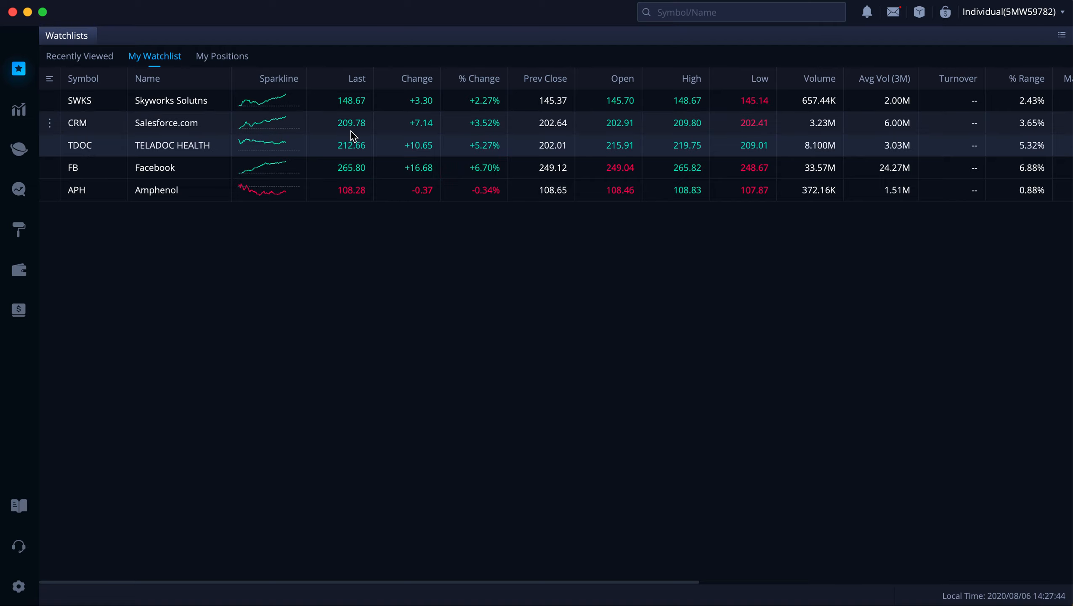
{"action": "mouse_move", "coordinate": [410, 141]}
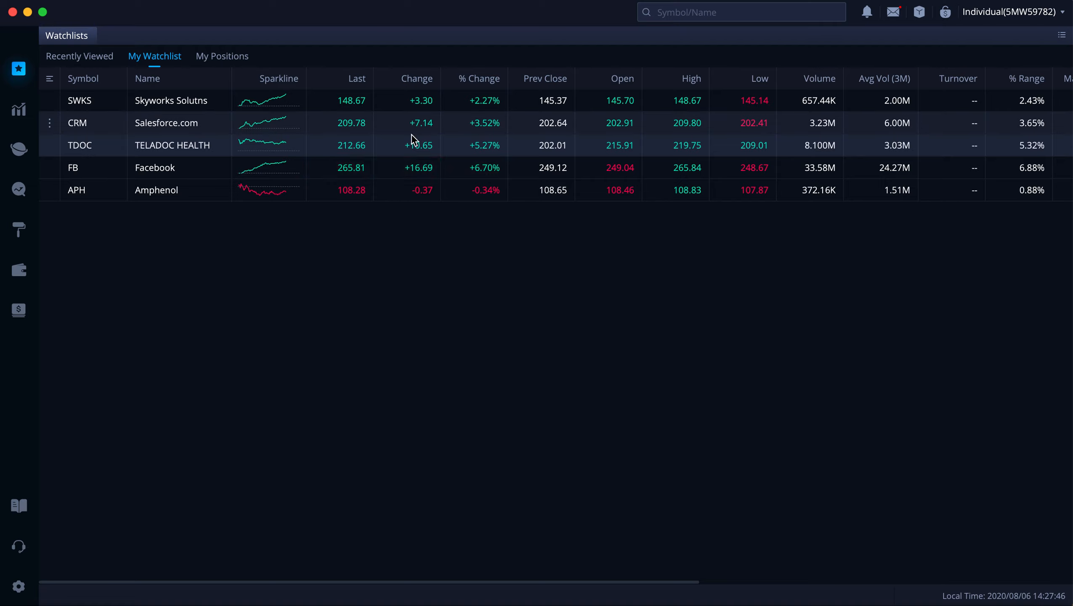
{"action": "mouse_move", "coordinate": [304, 243]}
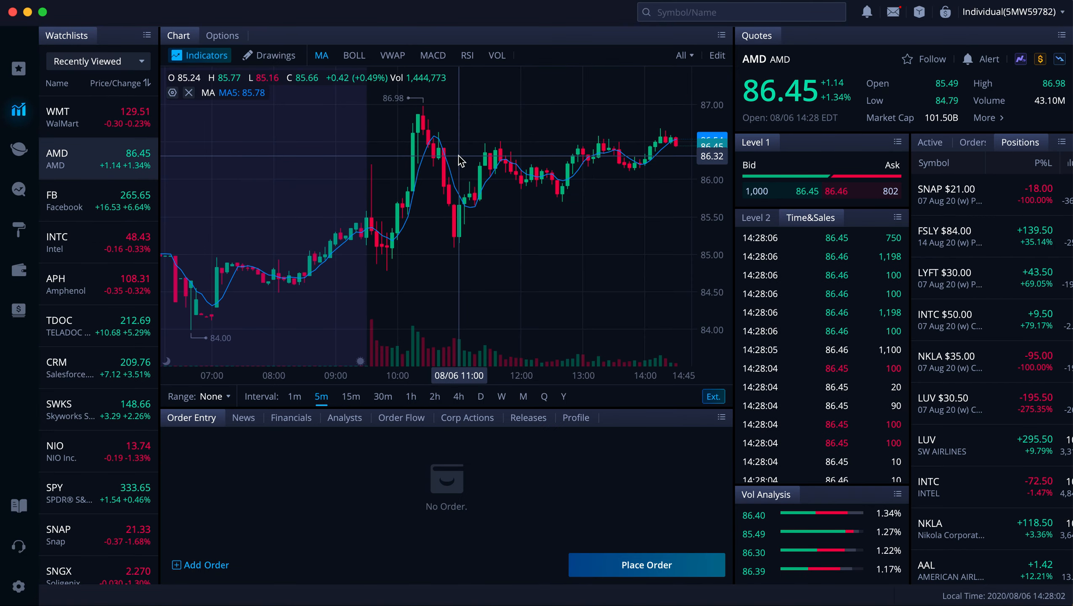
{"action": "mouse_move", "coordinate": [586, 200]}
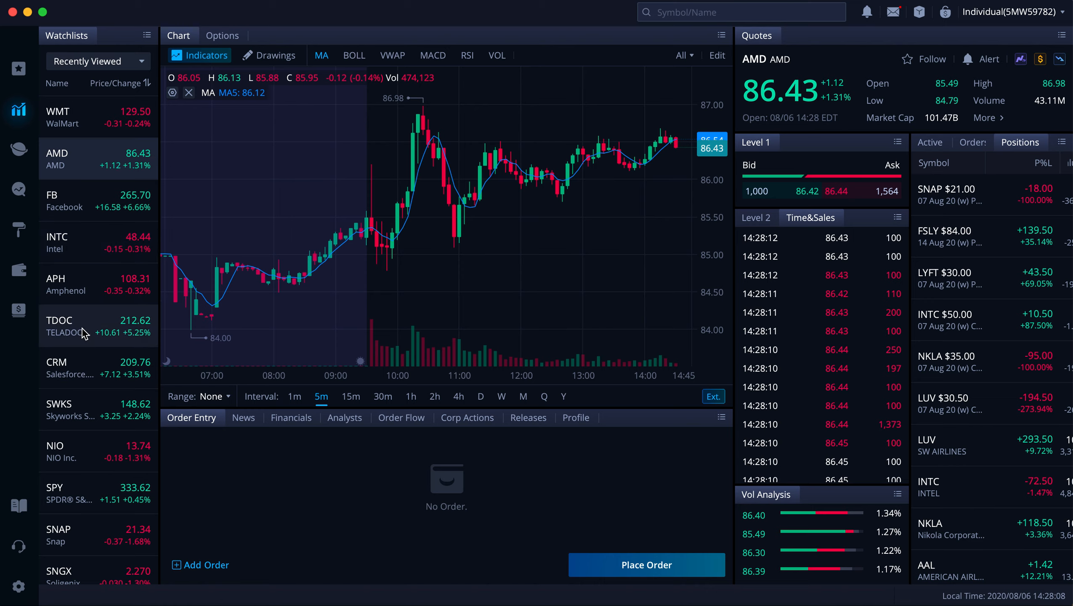
{"action": "mouse_move", "coordinate": [98, 350]}
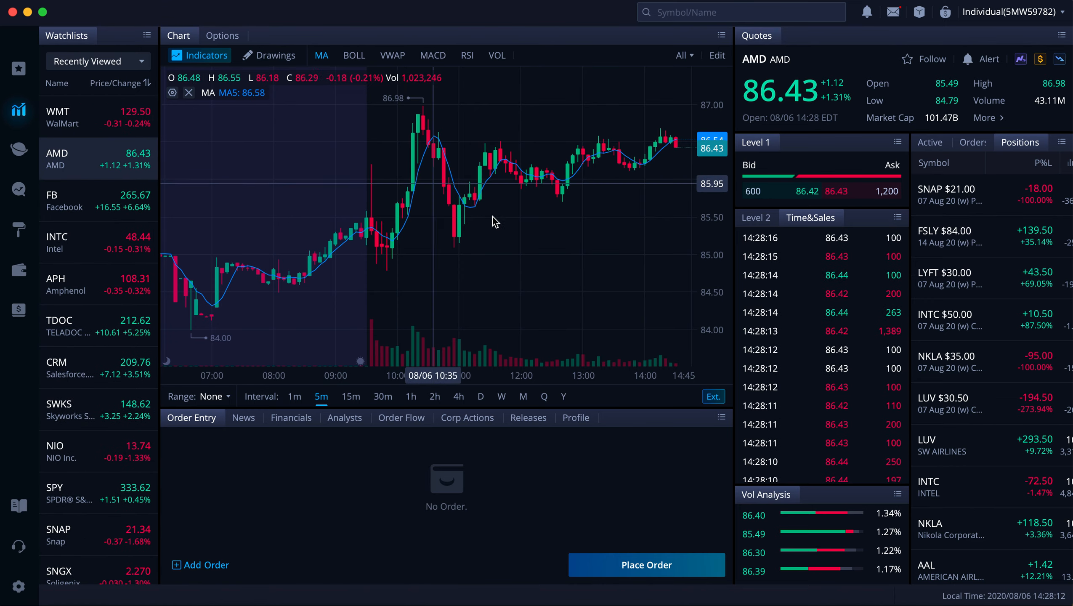
{"action": "mouse_move", "coordinate": [541, 291]}
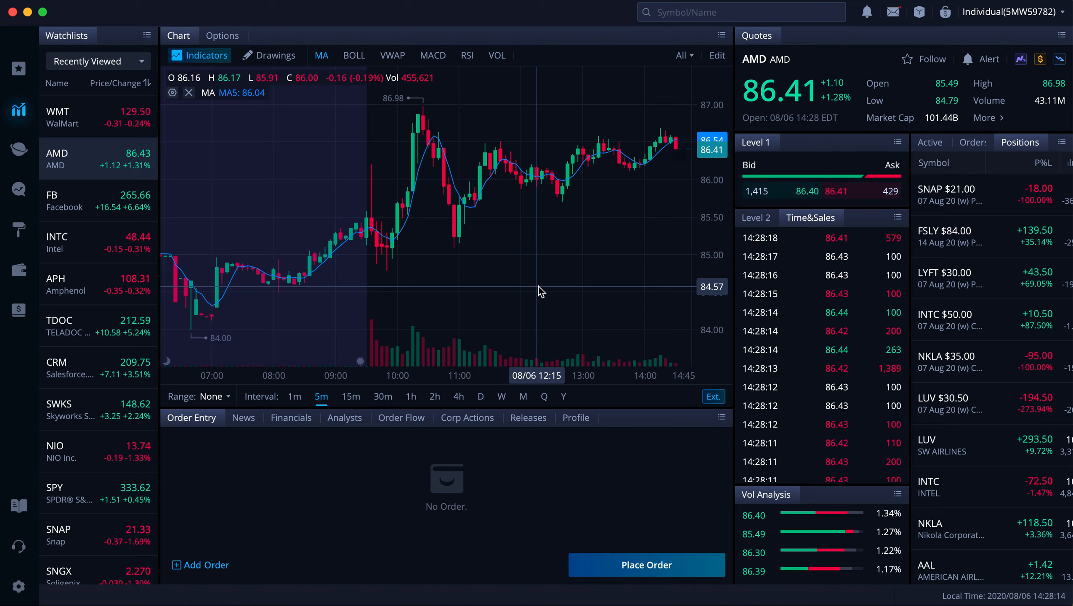
{"action": "mouse_move", "coordinate": [587, 192]}
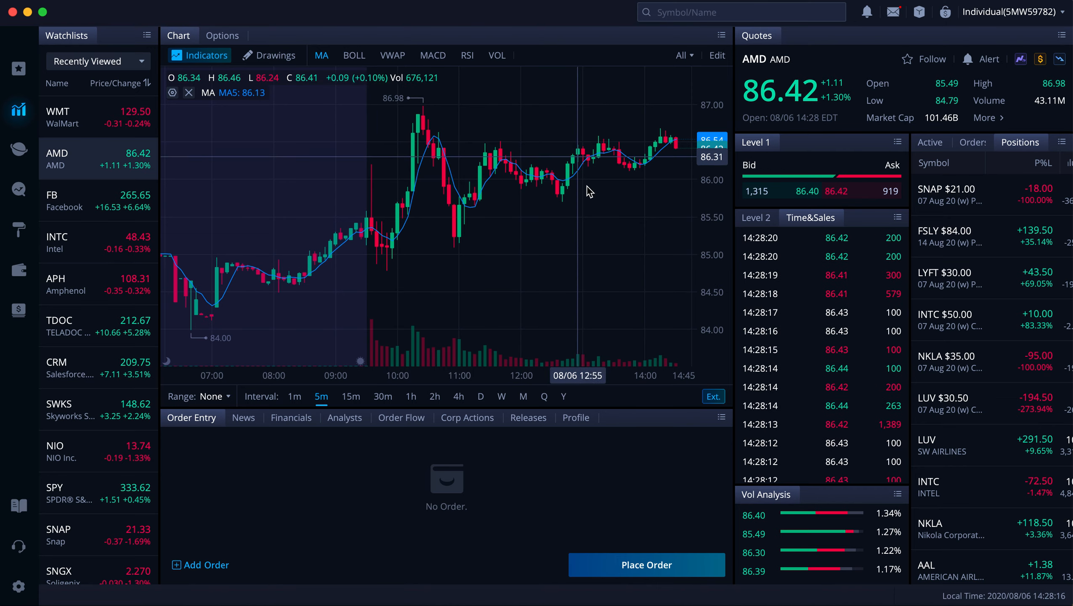
{"action": "mouse_move", "coordinate": [599, 179]}
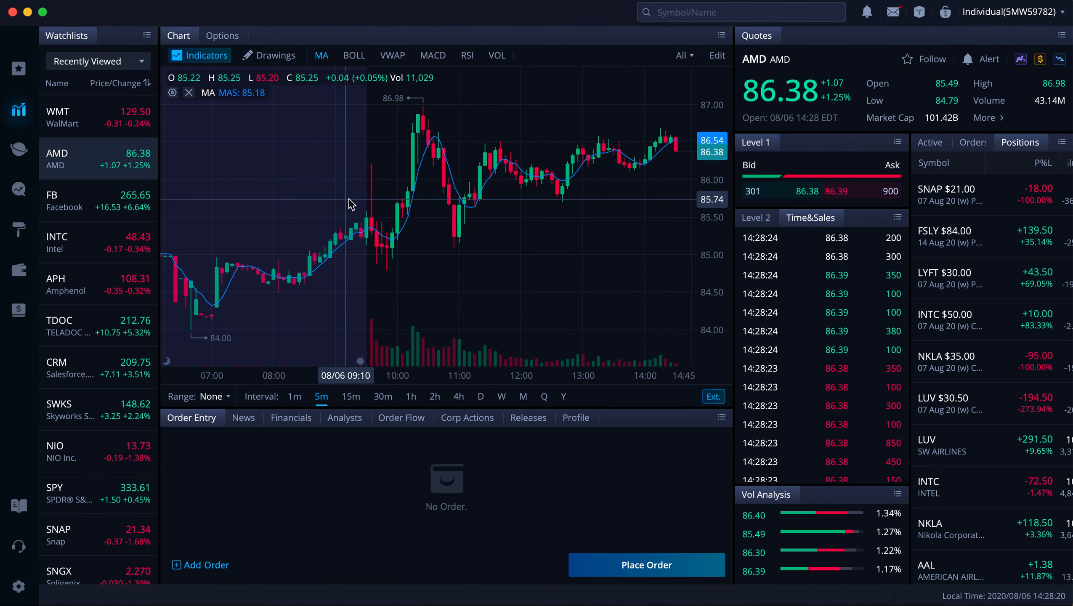
Step: Step the AMD chart through 1m, 5m, 15m, 1h and 2h candles, ending on 4-hour candles
{"action": "left_click", "coordinate": [294, 396]}
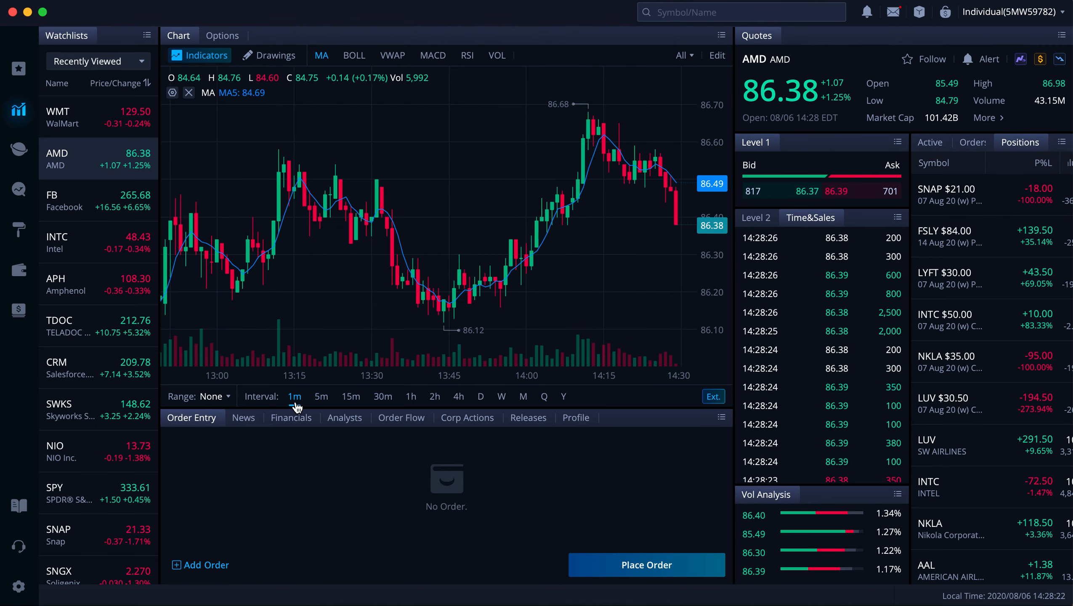
{"action": "left_click", "coordinate": [320, 396]}
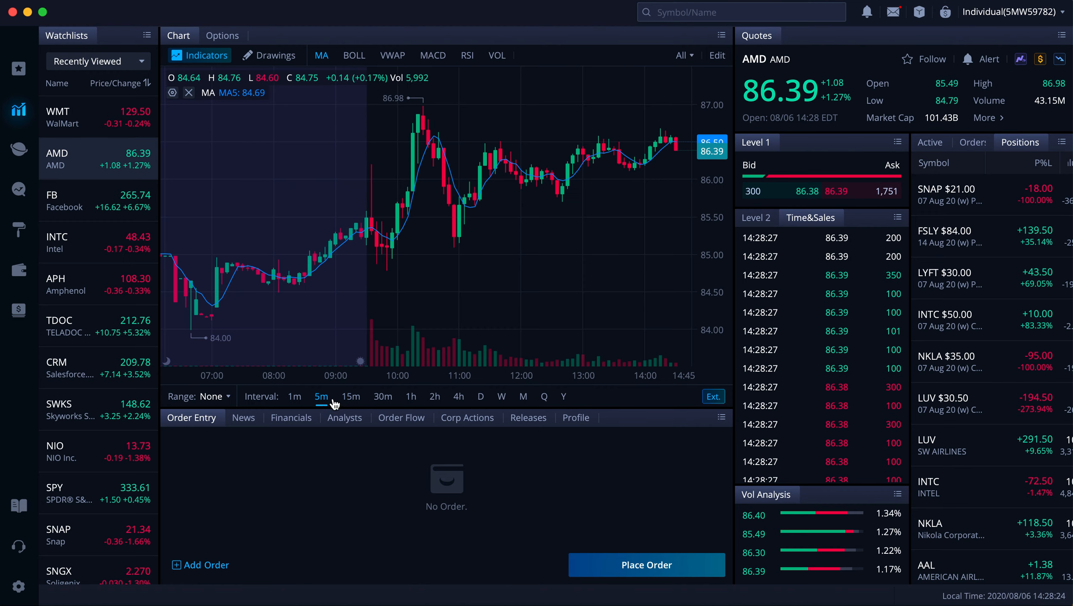
{"action": "left_click", "coordinate": [350, 395]}
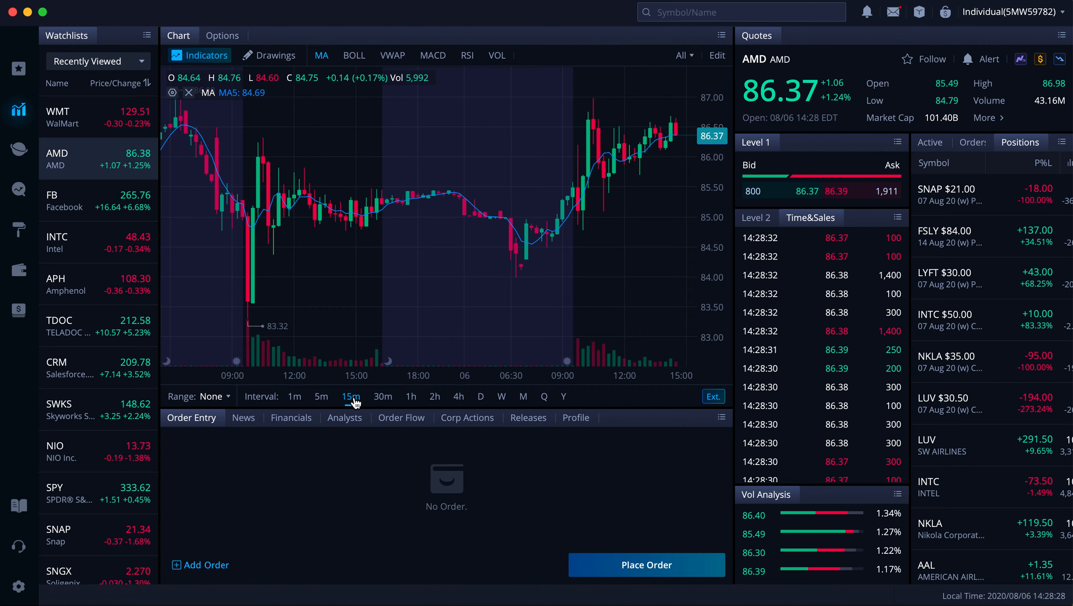
{"action": "left_click", "coordinate": [411, 395]}
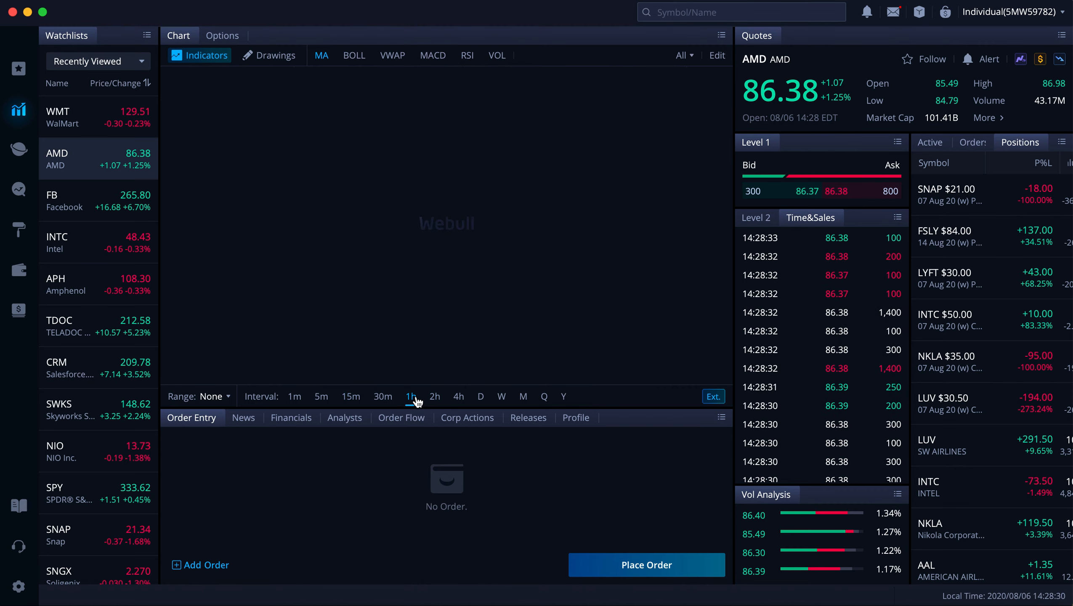
{"action": "left_click", "coordinate": [434, 396]}
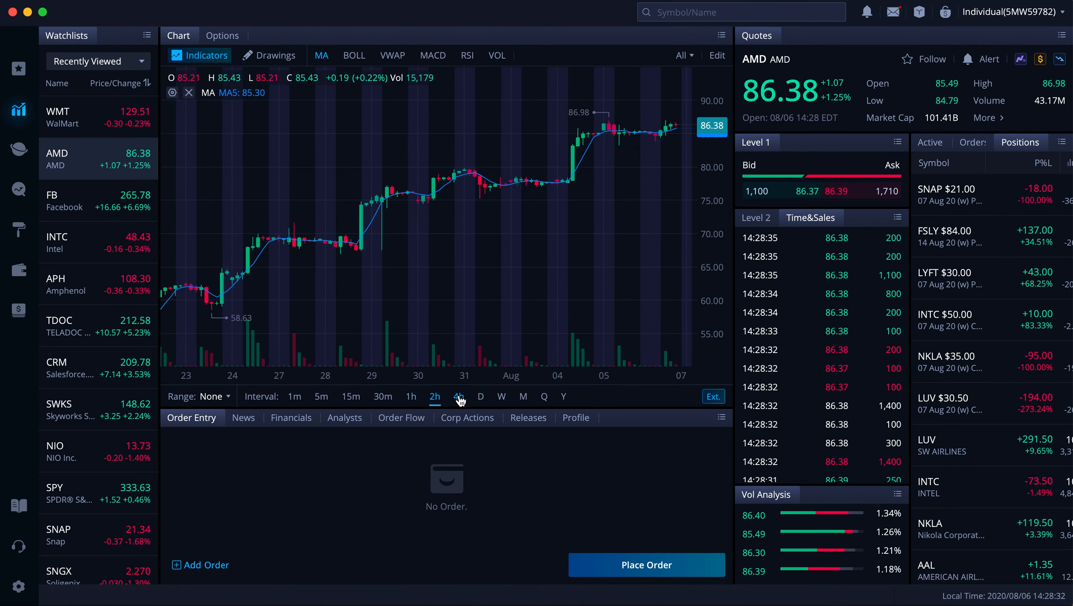
{"action": "left_click", "coordinate": [458, 396]}
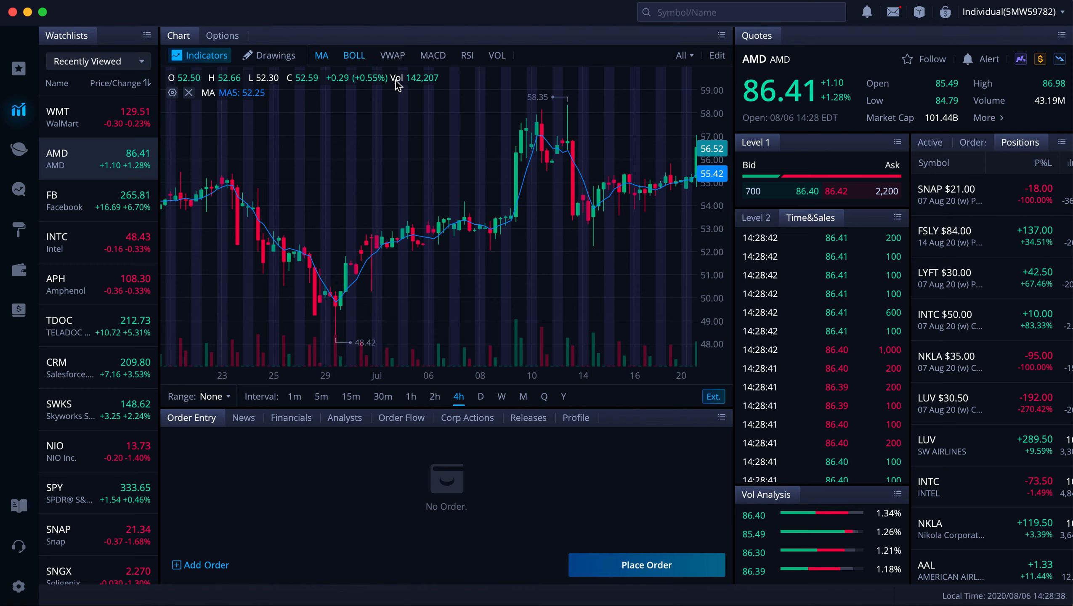
{"action": "mouse_move", "coordinate": [419, 186]}
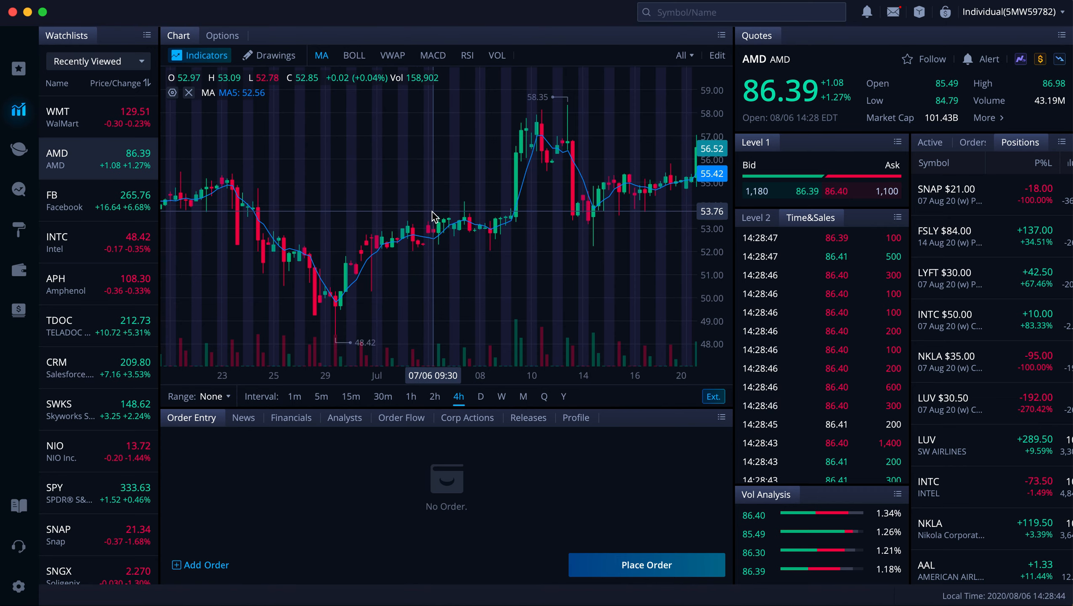
{"action": "mouse_move", "coordinate": [486, 266]}
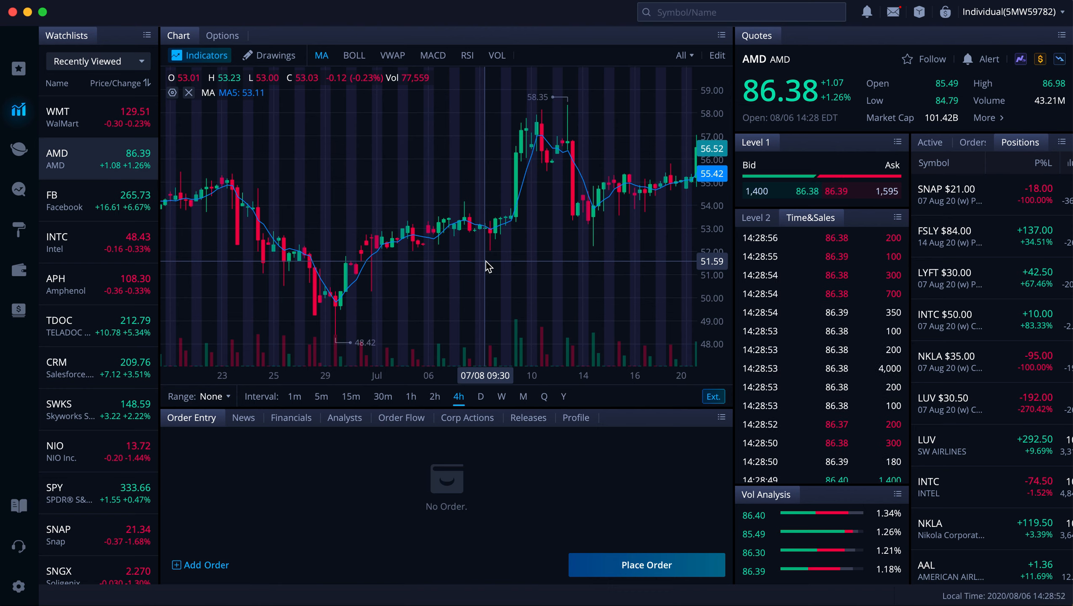
{"action": "mouse_move", "coordinate": [474, 243]}
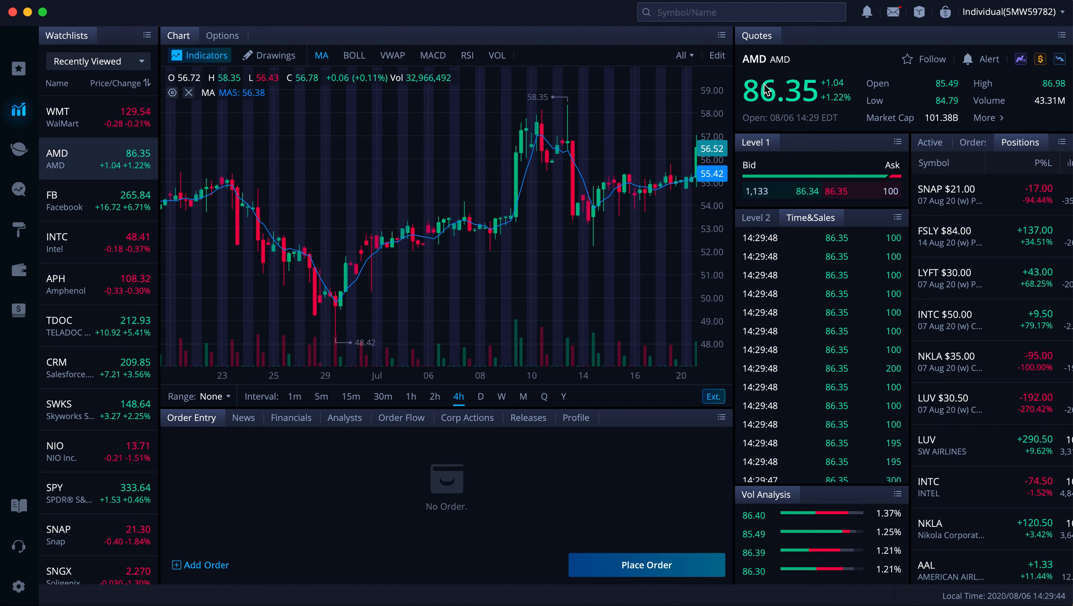
{"action": "mouse_move", "coordinate": [732, 94]}
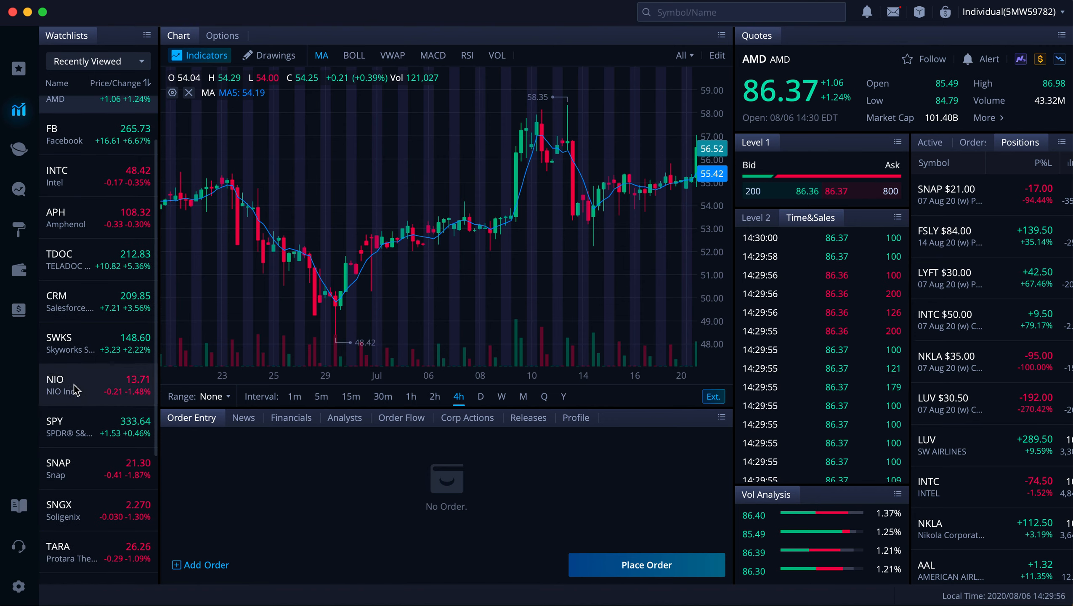
Step: Search 'bac' and load the Bank of America (BAC) quote and chart
{"action": "scroll", "scroll_direction": "down", "scroll_amount": 3}
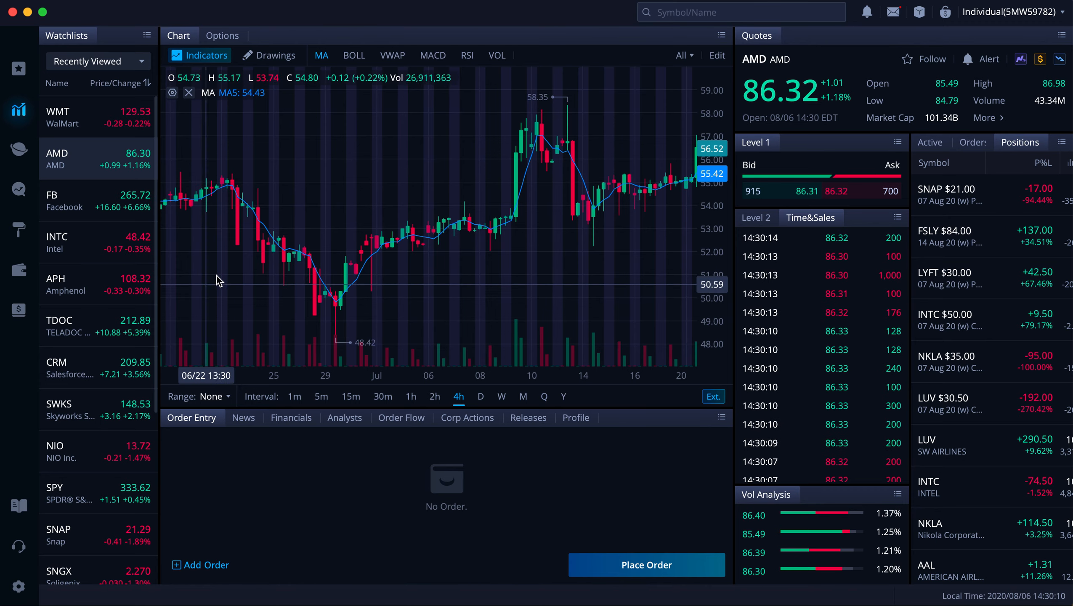
{"action": "mouse_move", "coordinate": [361, 209]}
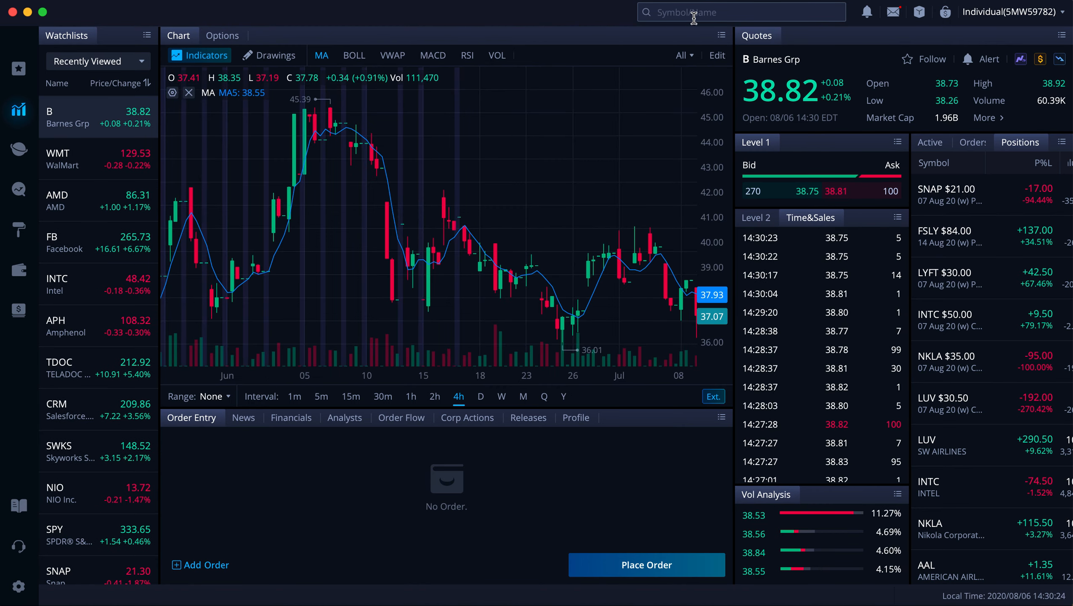
{"action": "type", "text": "bac"}
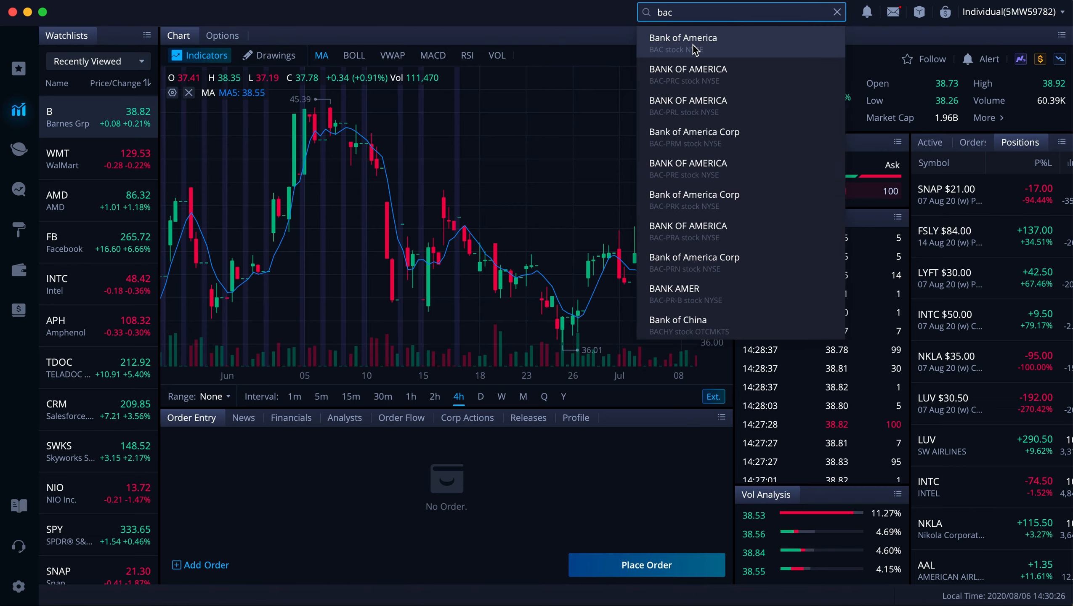
{"action": "left_click", "coordinate": [683, 42]}
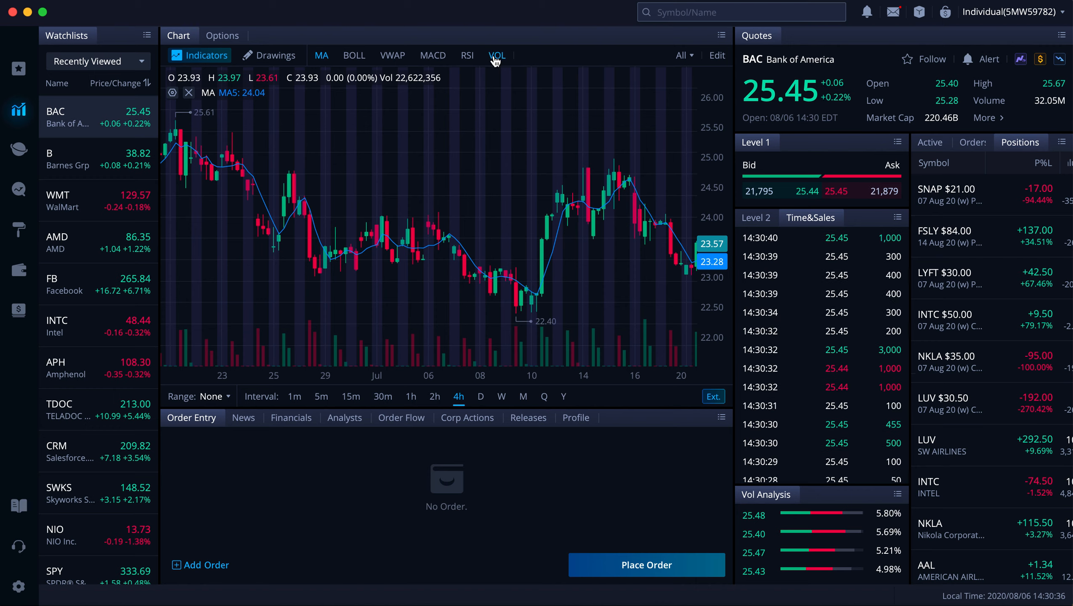
{"action": "mouse_move", "coordinate": [350, 102]}
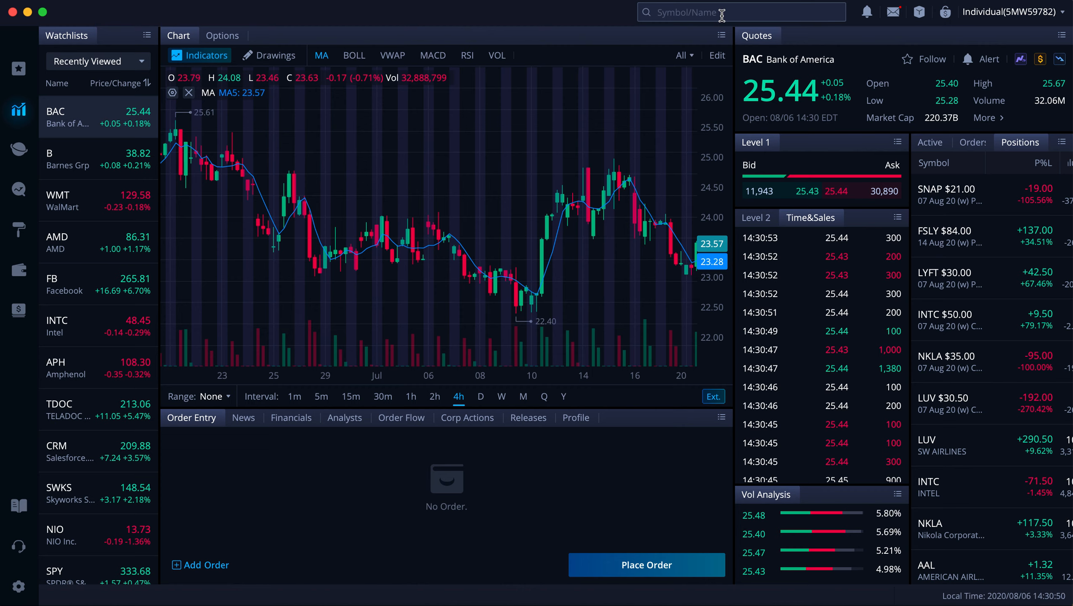
Step: Search 'FSL', load Fastly (FSLY) and show its chart as five-minute candles
{"action": "type", "text": "FSL"}
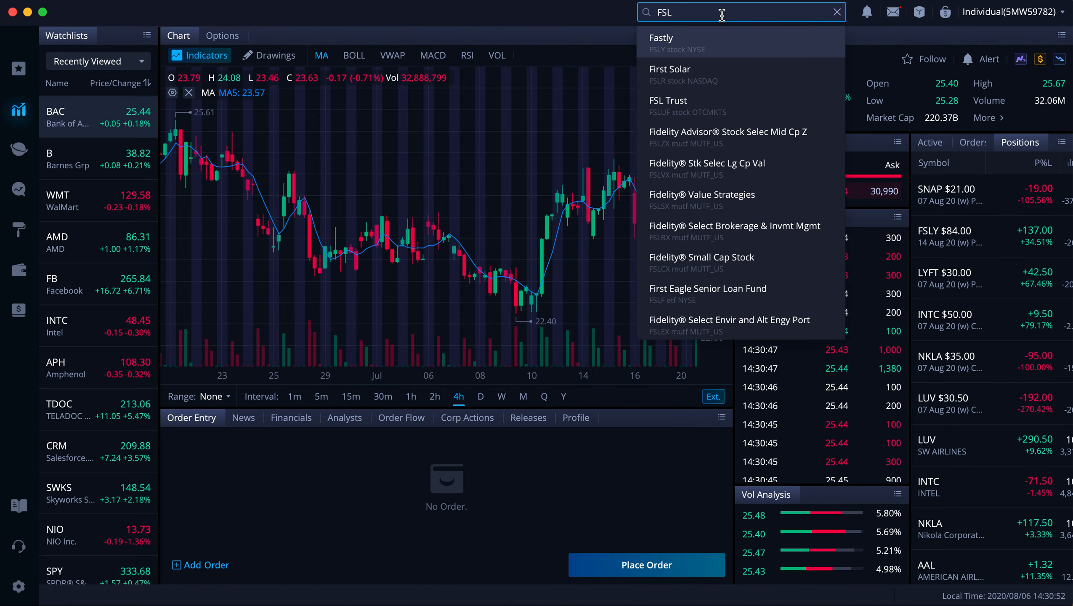
{"action": "left_click", "coordinate": [684, 42]}
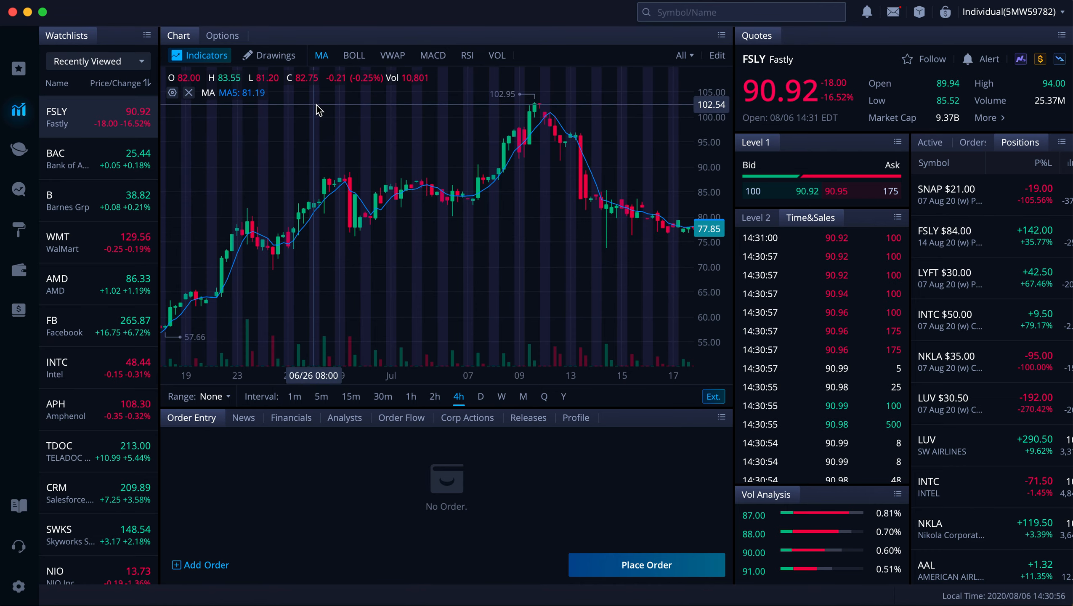
{"action": "left_click", "coordinate": [320, 395]}
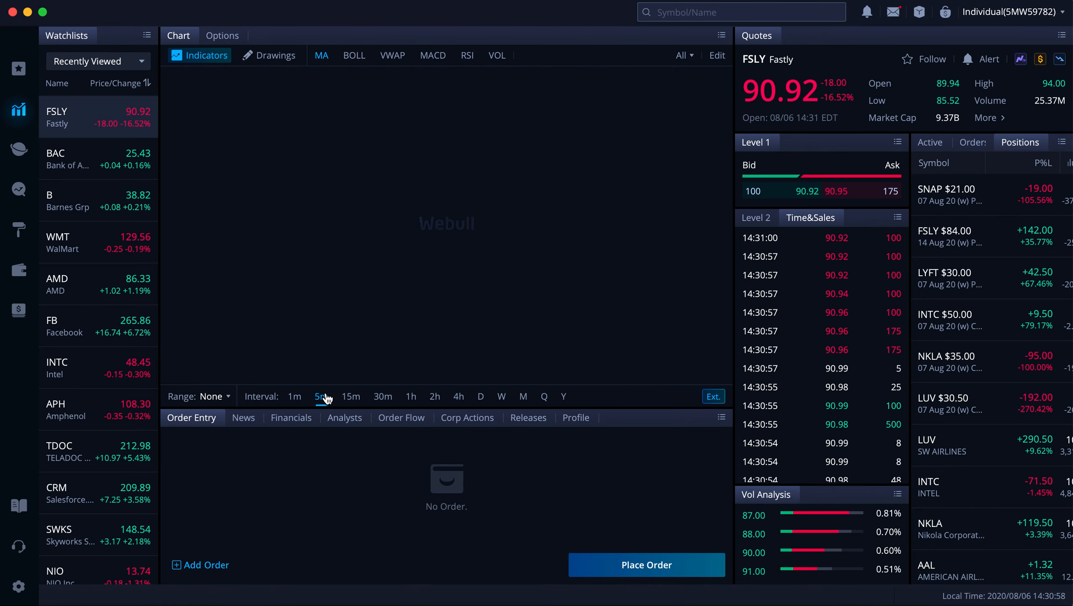
{"action": "left_click", "coordinate": [320, 396]}
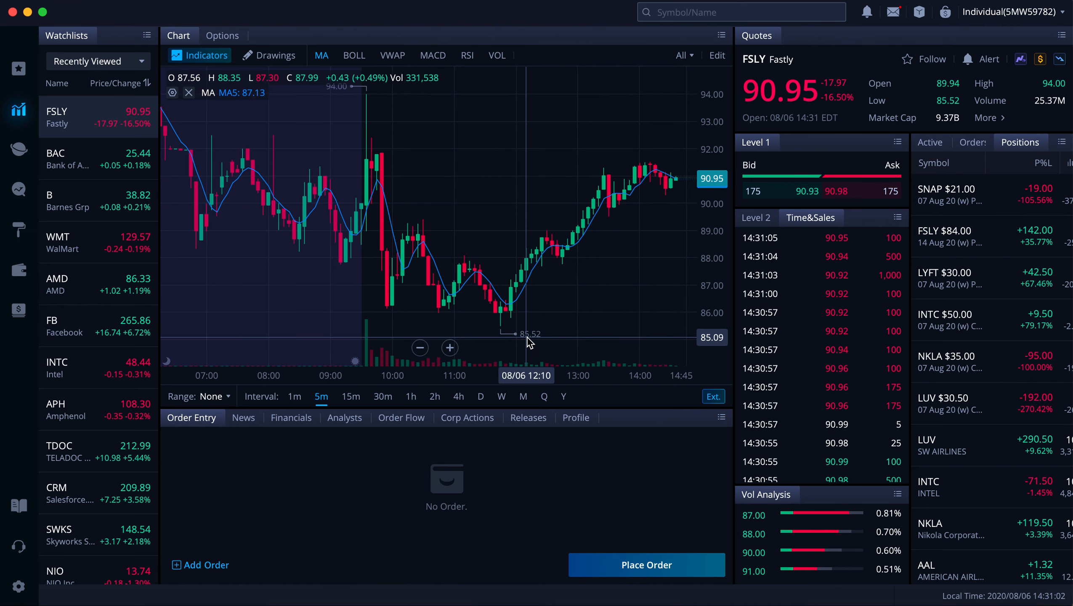
{"action": "mouse_move", "coordinate": [646, 179]}
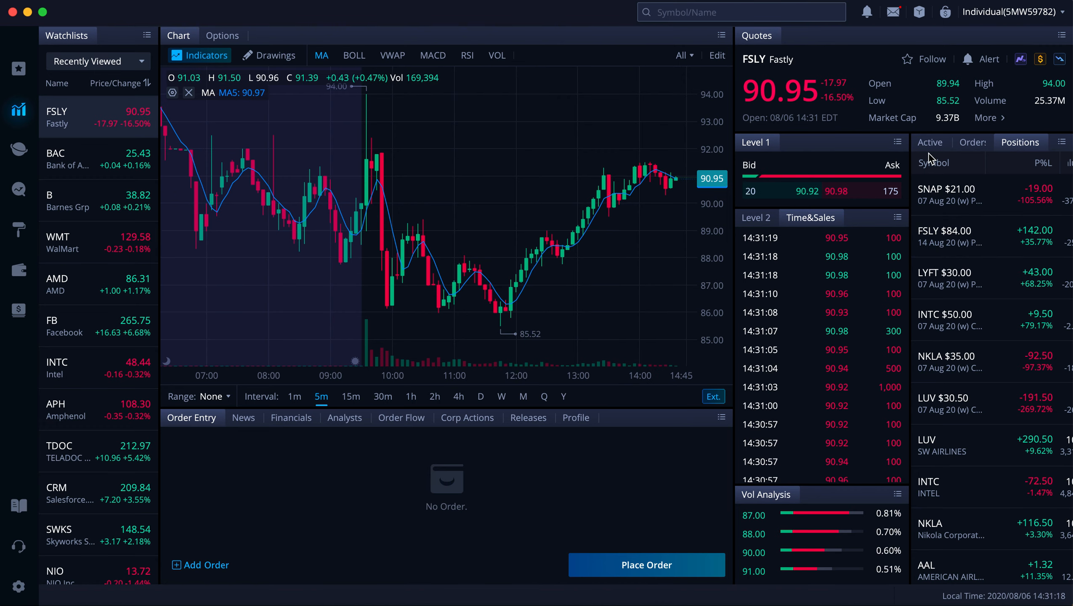
Step: Show FSLY quick buy/sell orders in Active Trade, then bring up the FSLY options chain
{"action": "left_click", "coordinate": [944, 142]}
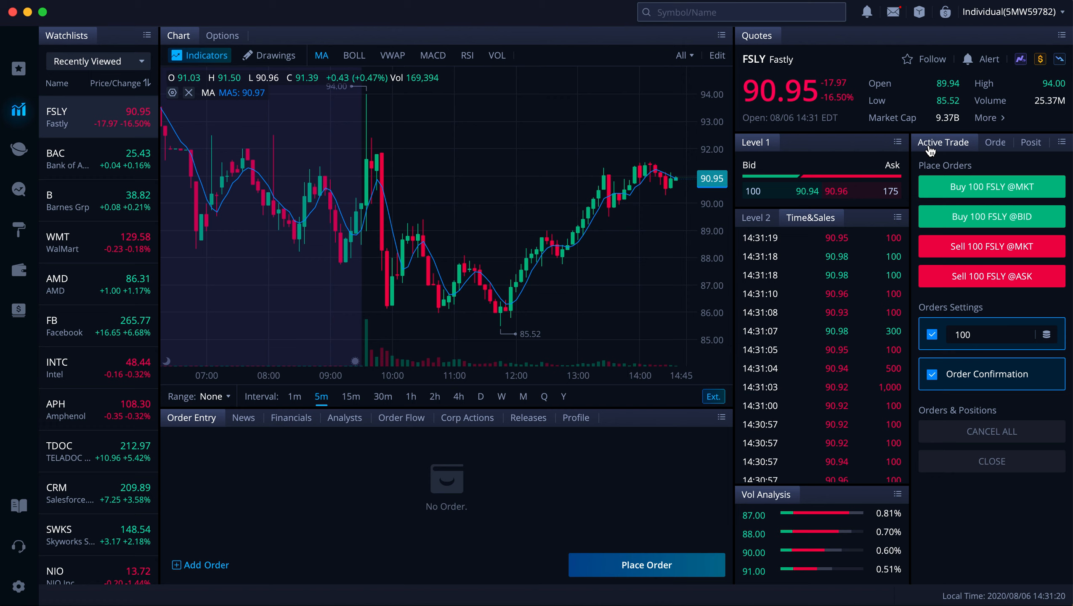
{"action": "mouse_move", "coordinate": [579, 332]}
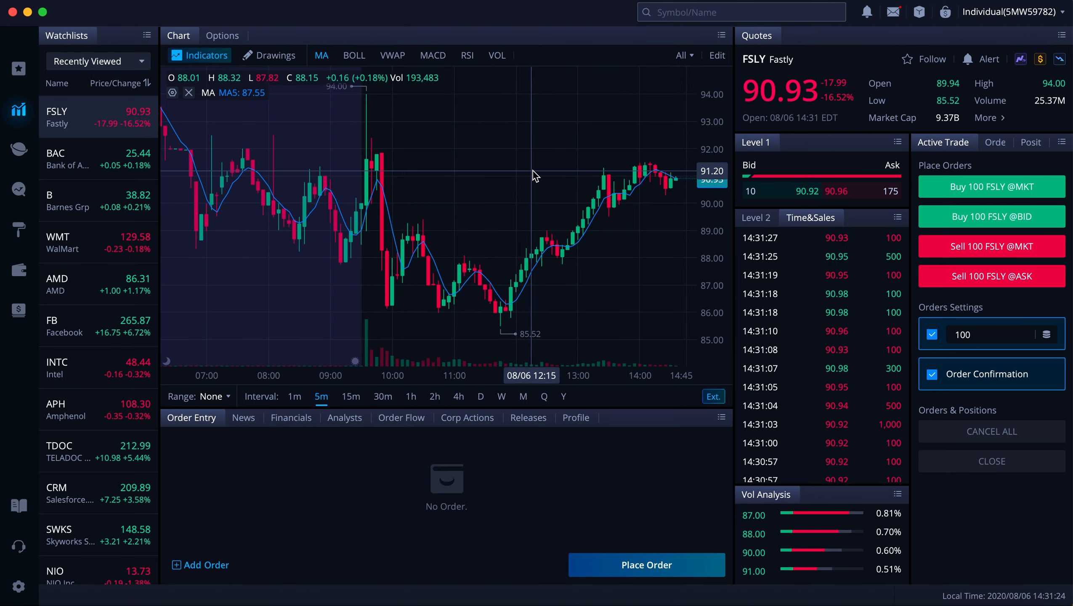
{"action": "mouse_move", "coordinate": [476, 160]}
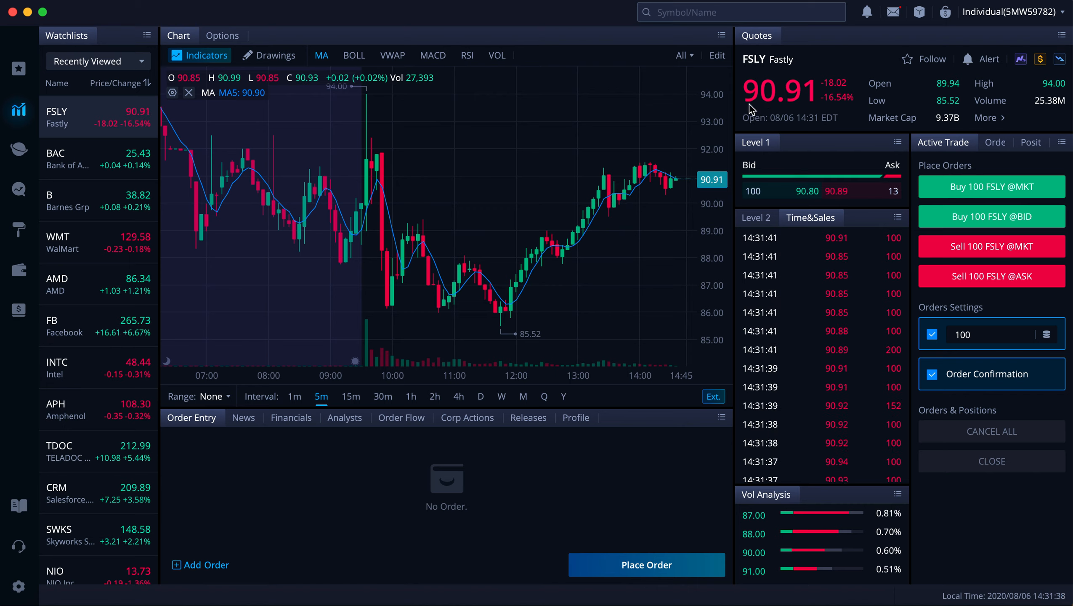
{"action": "mouse_move", "coordinate": [708, 139]}
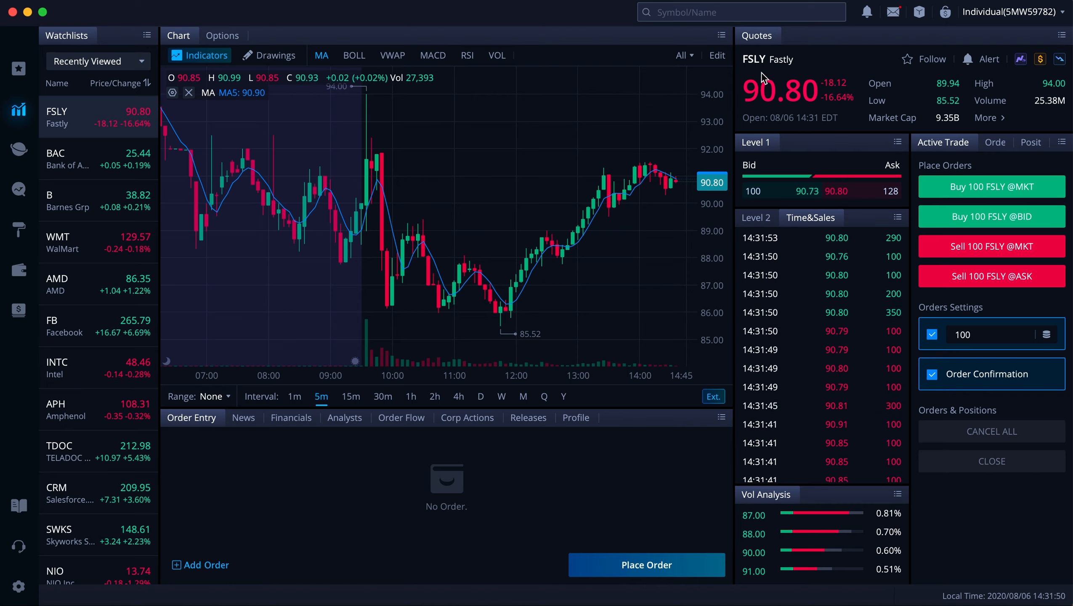
{"action": "mouse_move", "coordinate": [811, 101]}
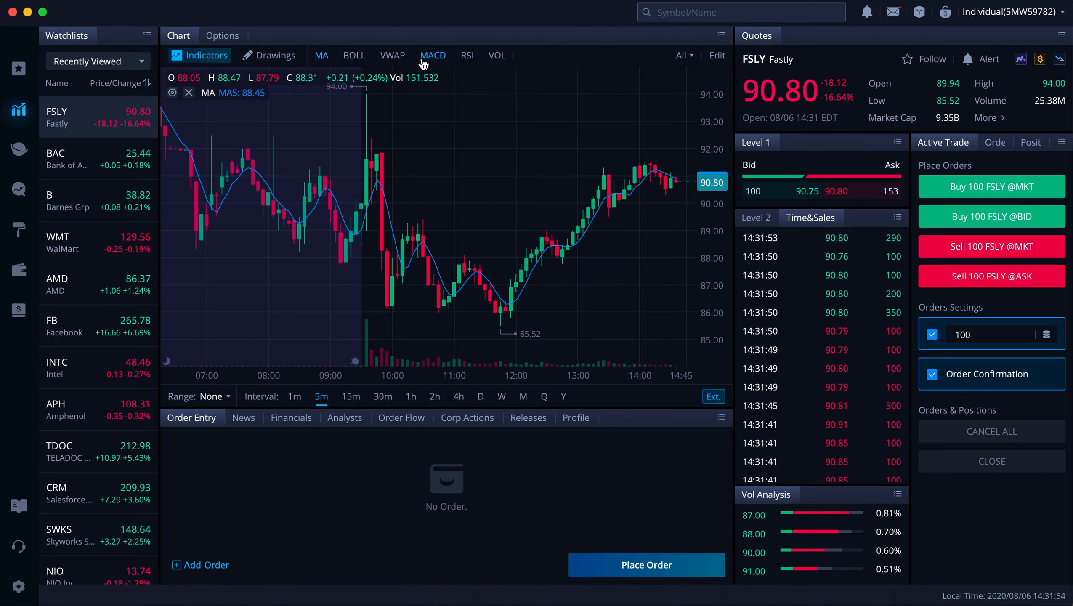
{"action": "left_click", "coordinate": [221, 35]}
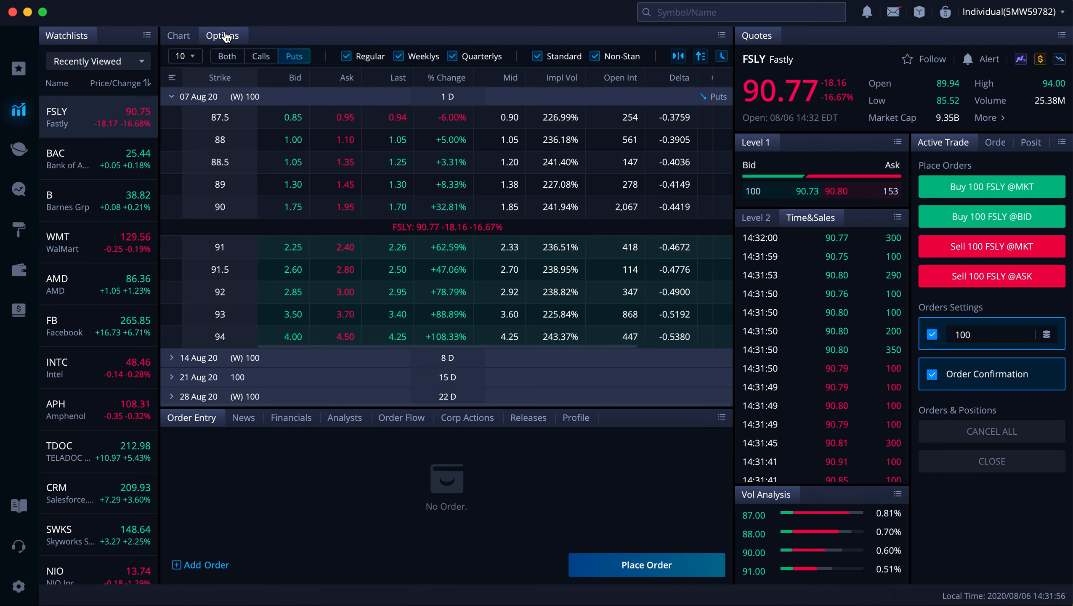
Step: Filter the FSLY chain to puts only and list 20 strikes
{"action": "scroll", "scroll_direction": "down", "scroll_amount": 3}
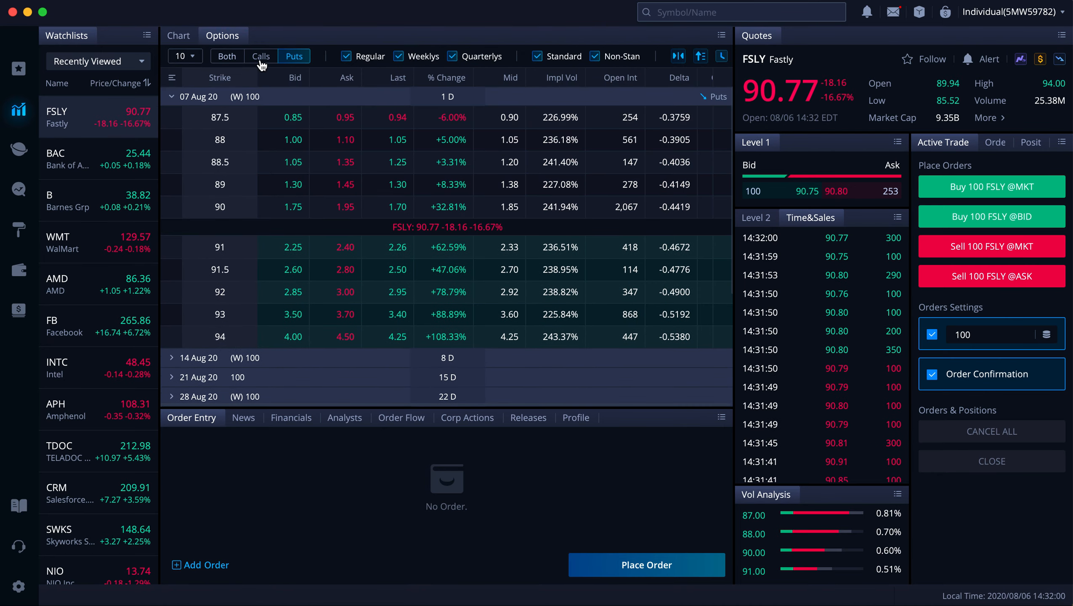
{"action": "left_click", "coordinate": [226, 56]}
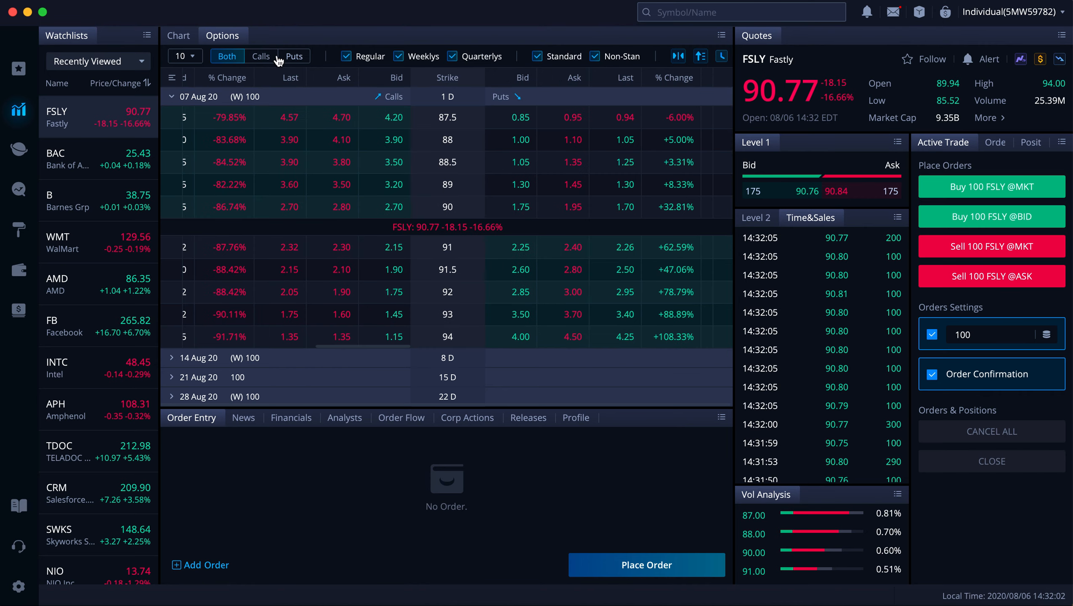
{"action": "left_click", "coordinate": [293, 56]}
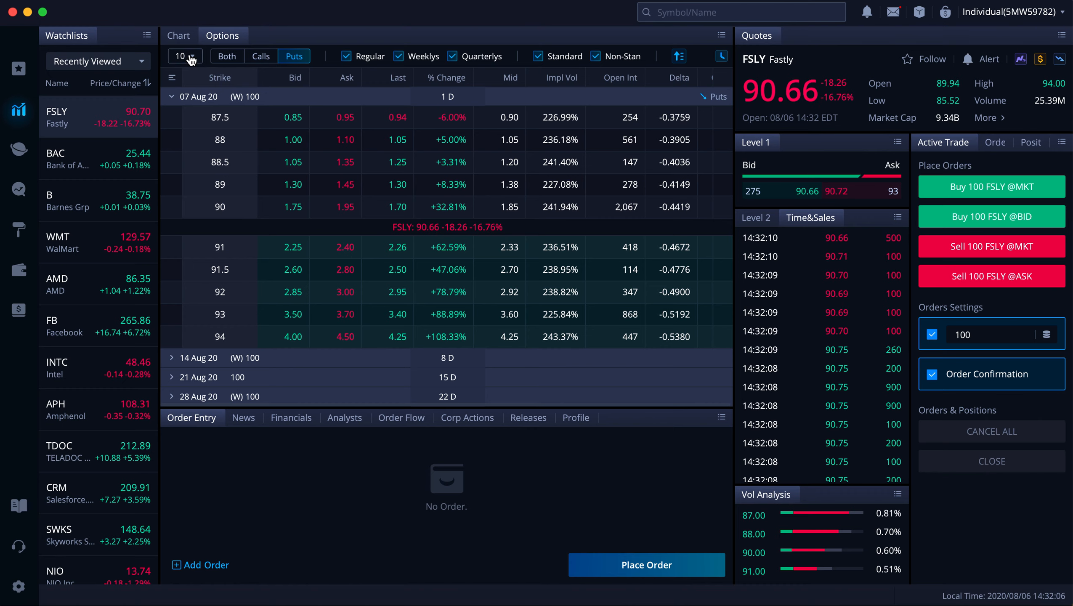
{"action": "left_click", "coordinate": [181, 56]}
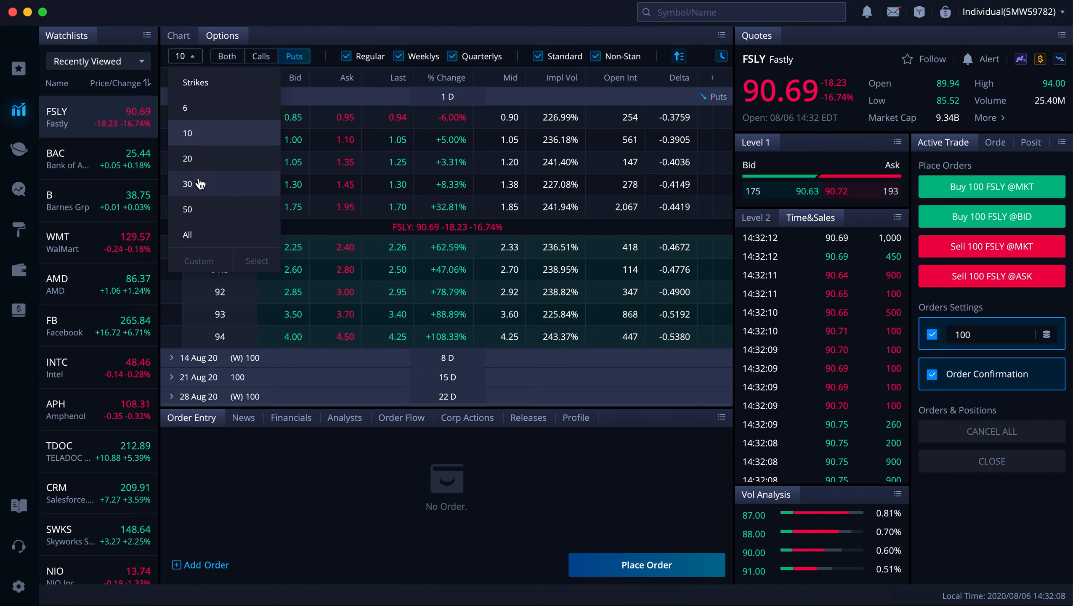
{"action": "left_click", "coordinate": [187, 158]}
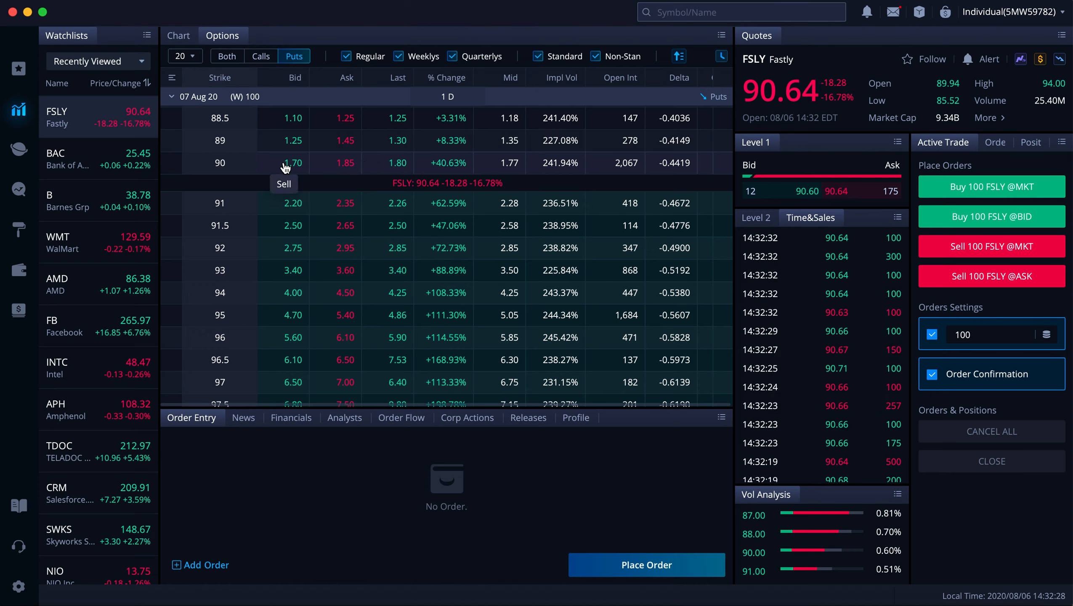
{"action": "mouse_move", "coordinate": [350, 166]}
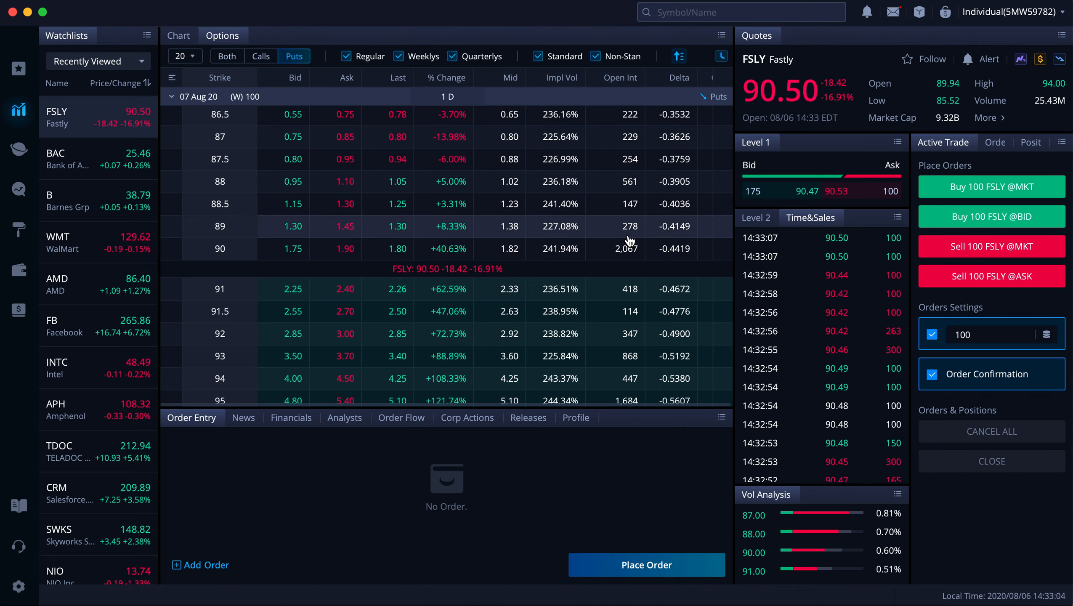
Step: Bring the 85–90 strikes into view and start a sell order for the 87 put
{"action": "scroll", "scroll_direction": "down", "scroll_amount": 3}
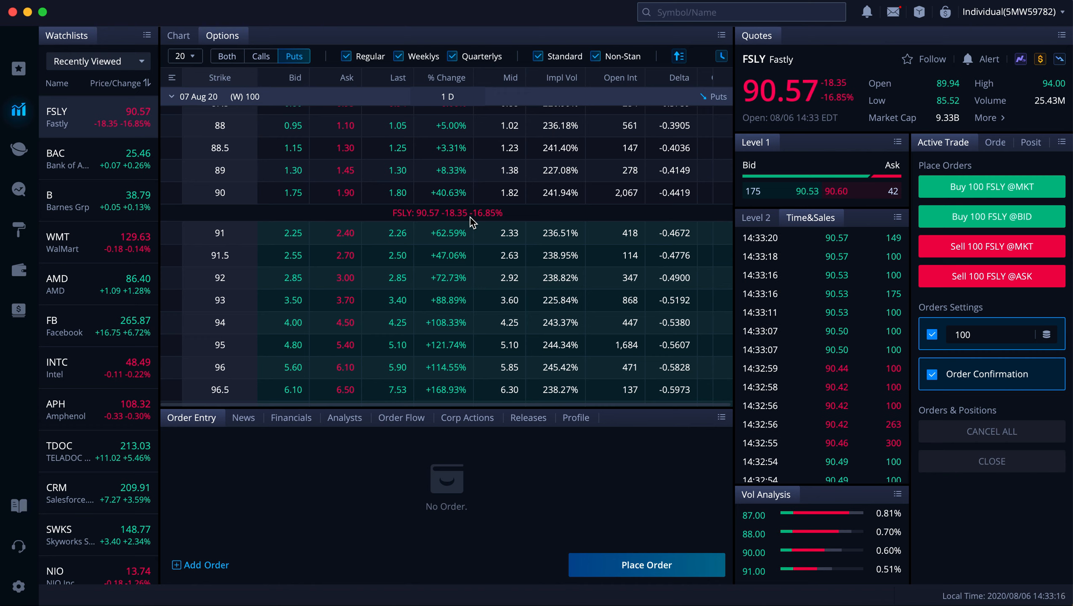
{"action": "mouse_move", "coordinate": [463, 233]}
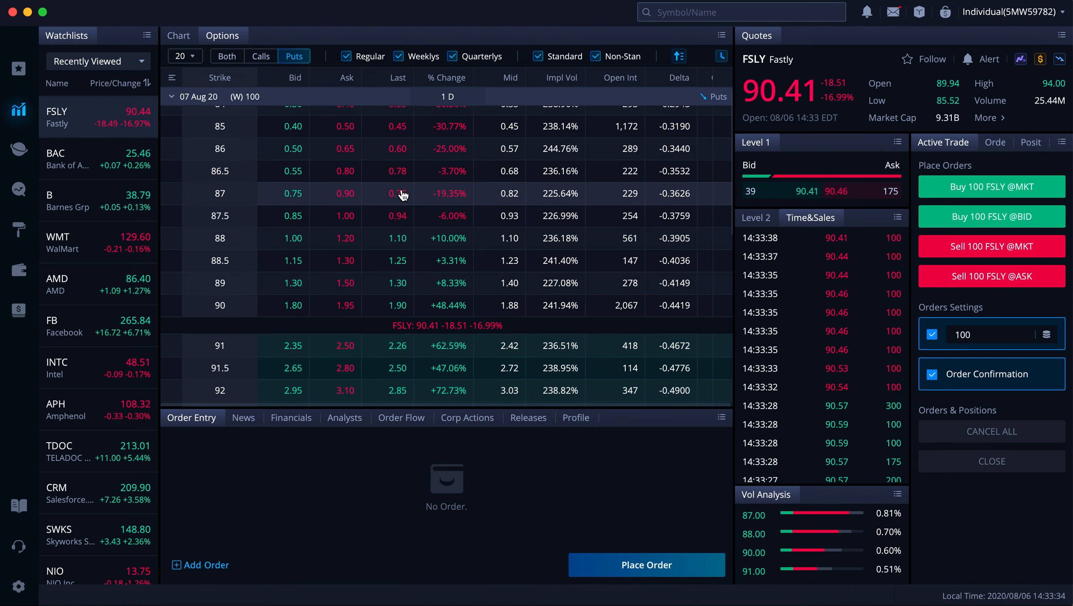
{"action": "left_click", "coordinate": [397, 193]}
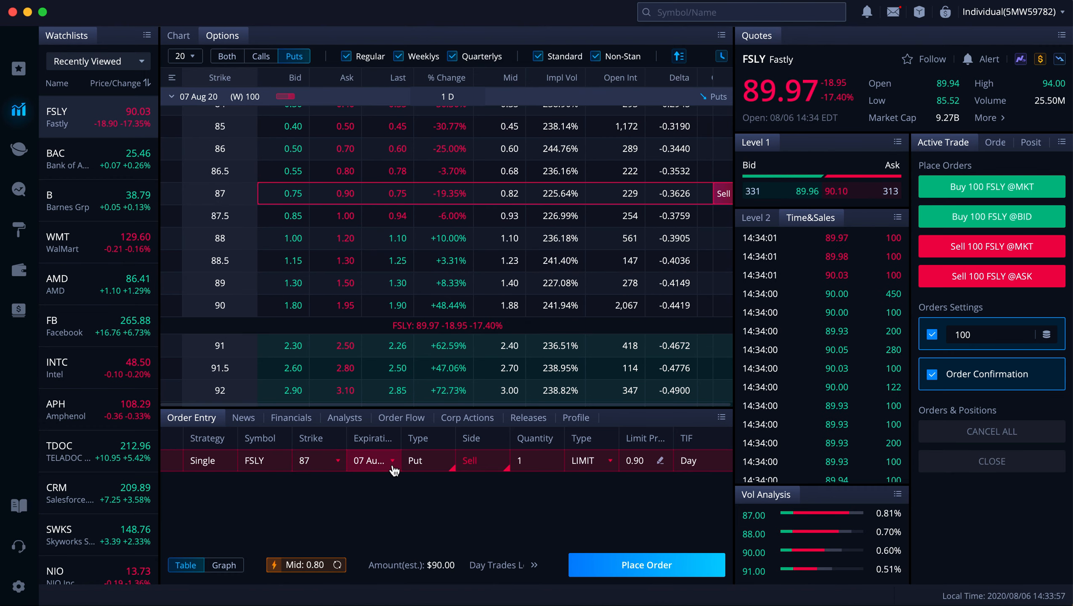
{"action": "mouse_move", "coordinate": [292, 497]}
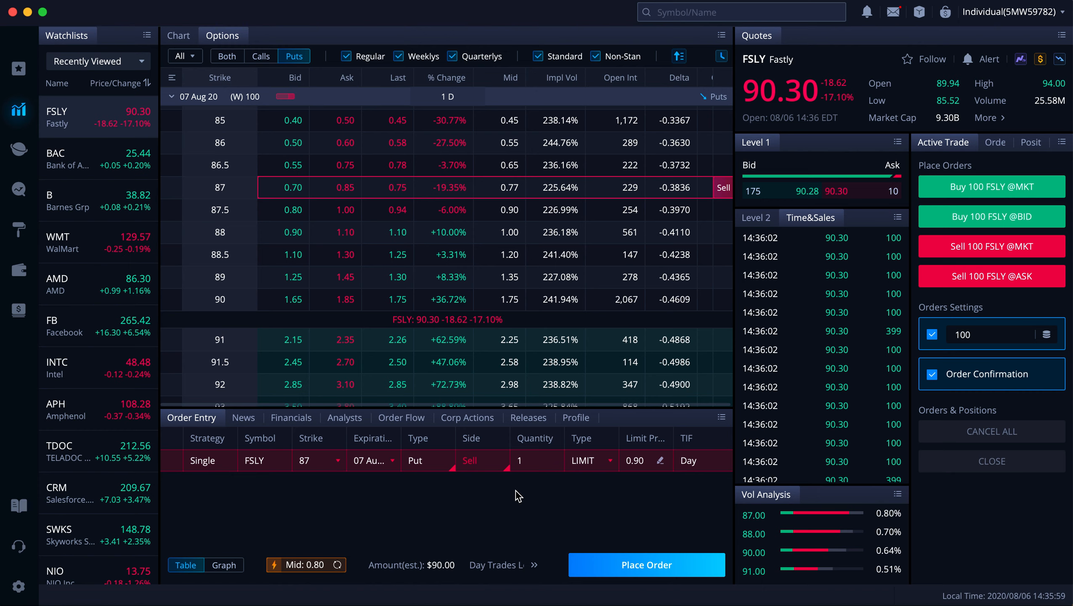
{"action": "mouse_move", "coordinate": [322, 505]}
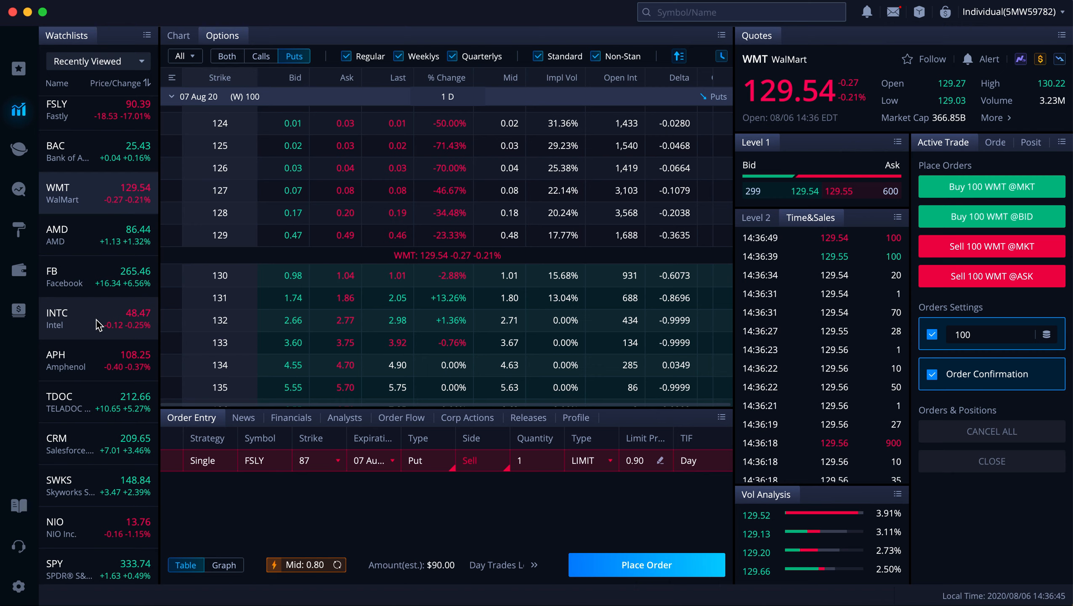
{"action": "scroll", "scroll_direction": "down", "scroll_amount": 3}
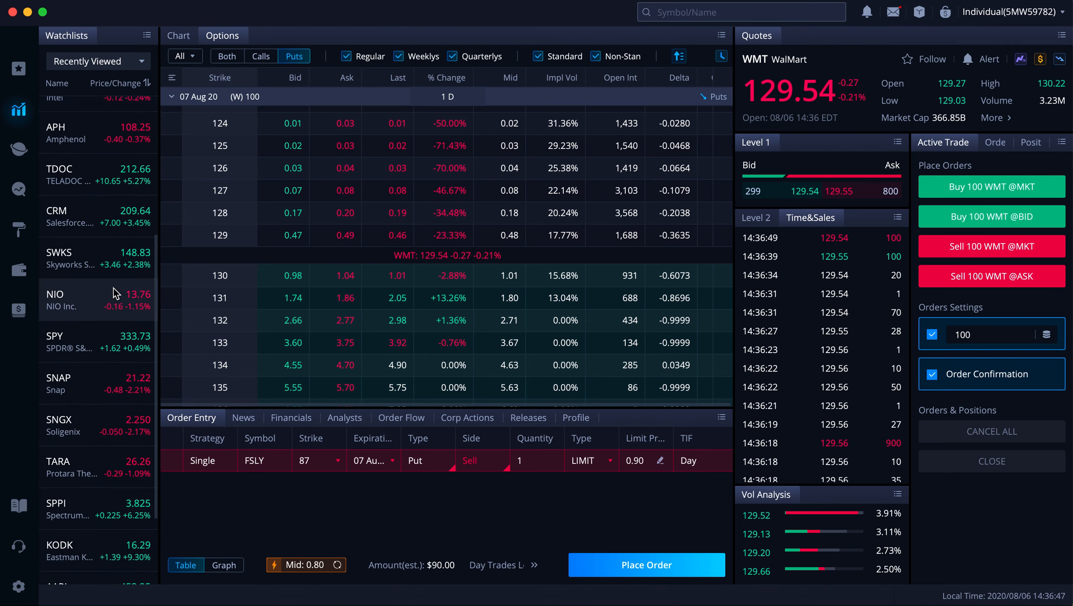
{"action": "scroll", "scroll_direction": "down", "scroll_amount": 3}
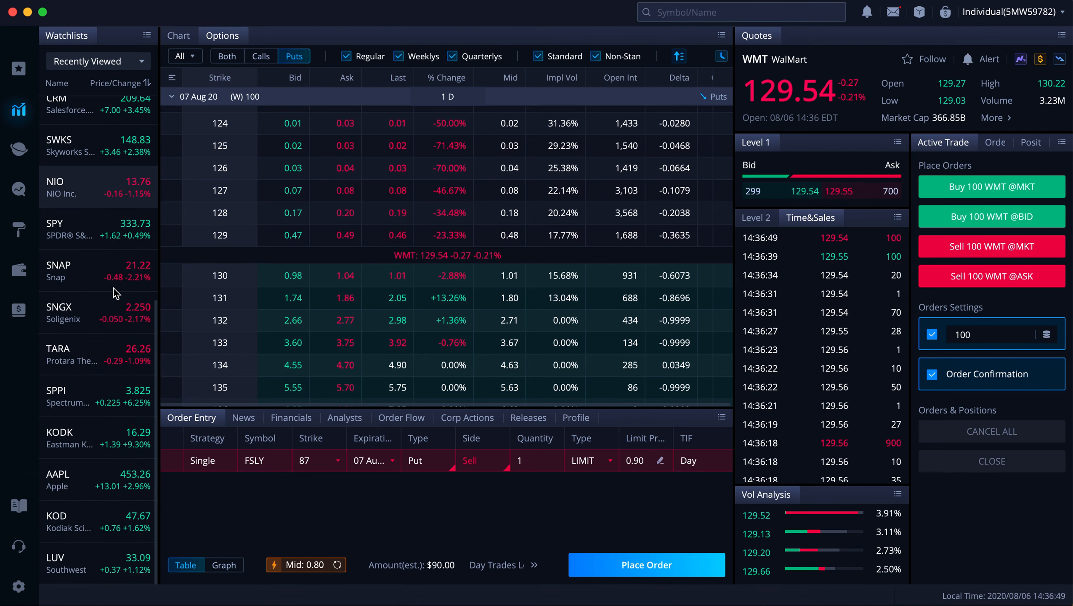